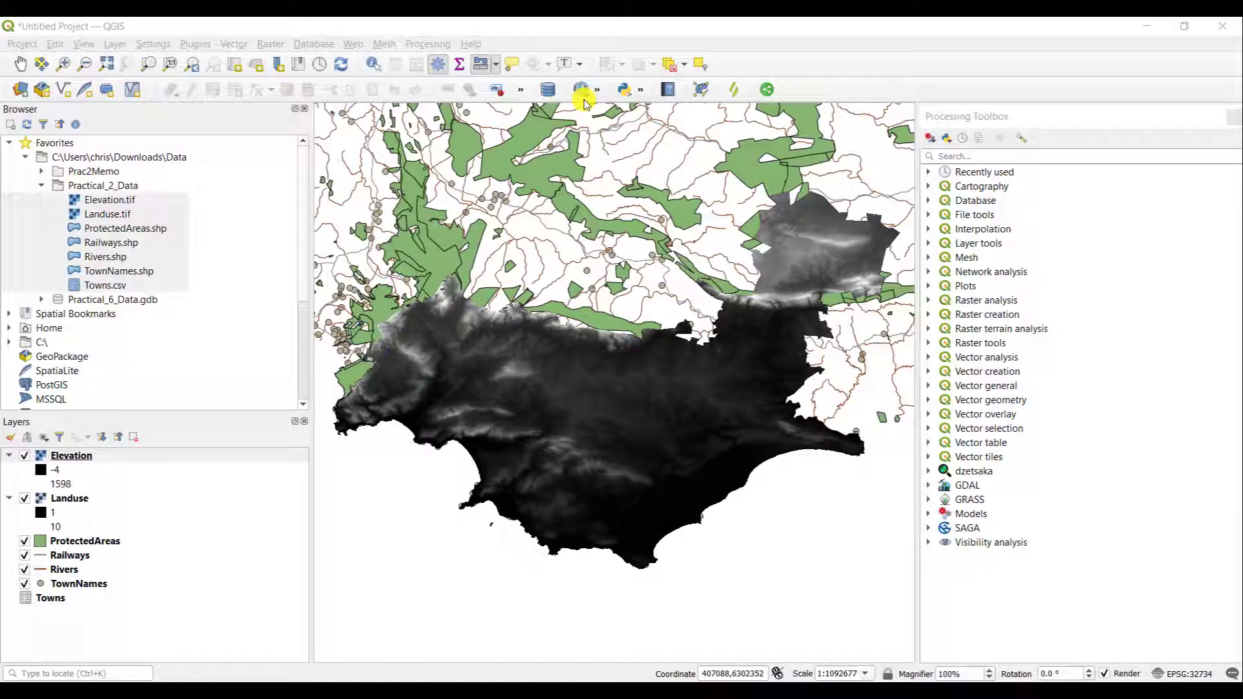
mouse_move(333, 22)
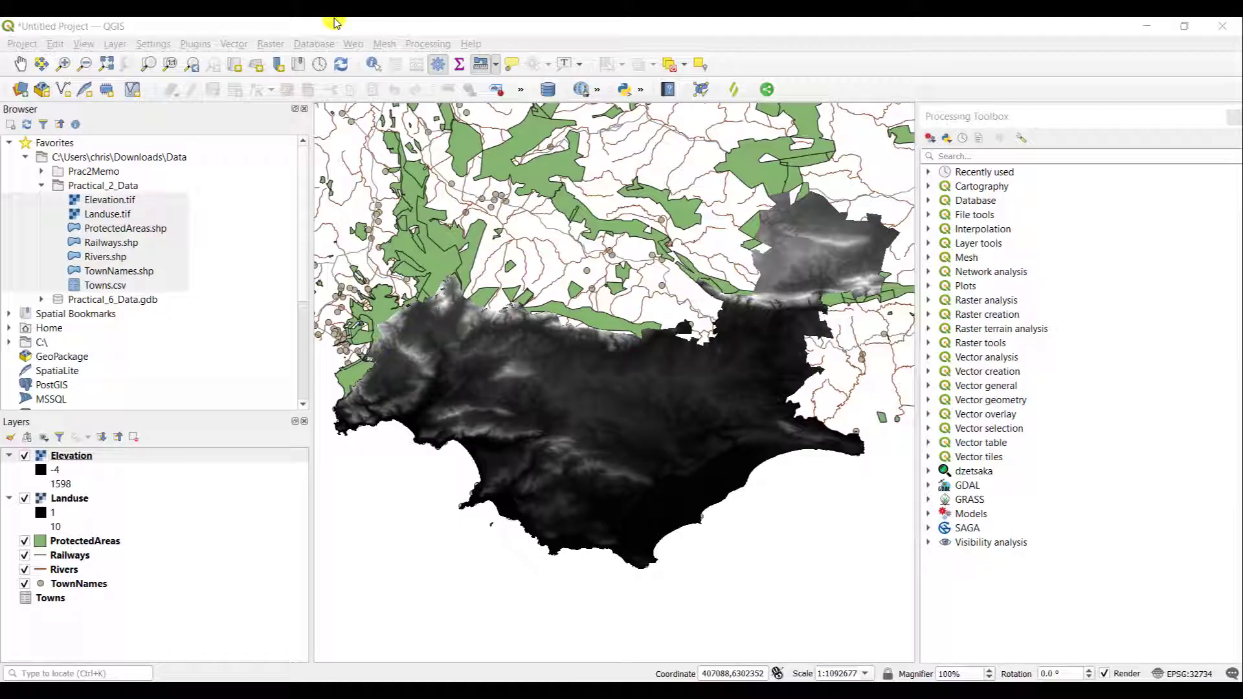
mouse_move(154, 33)
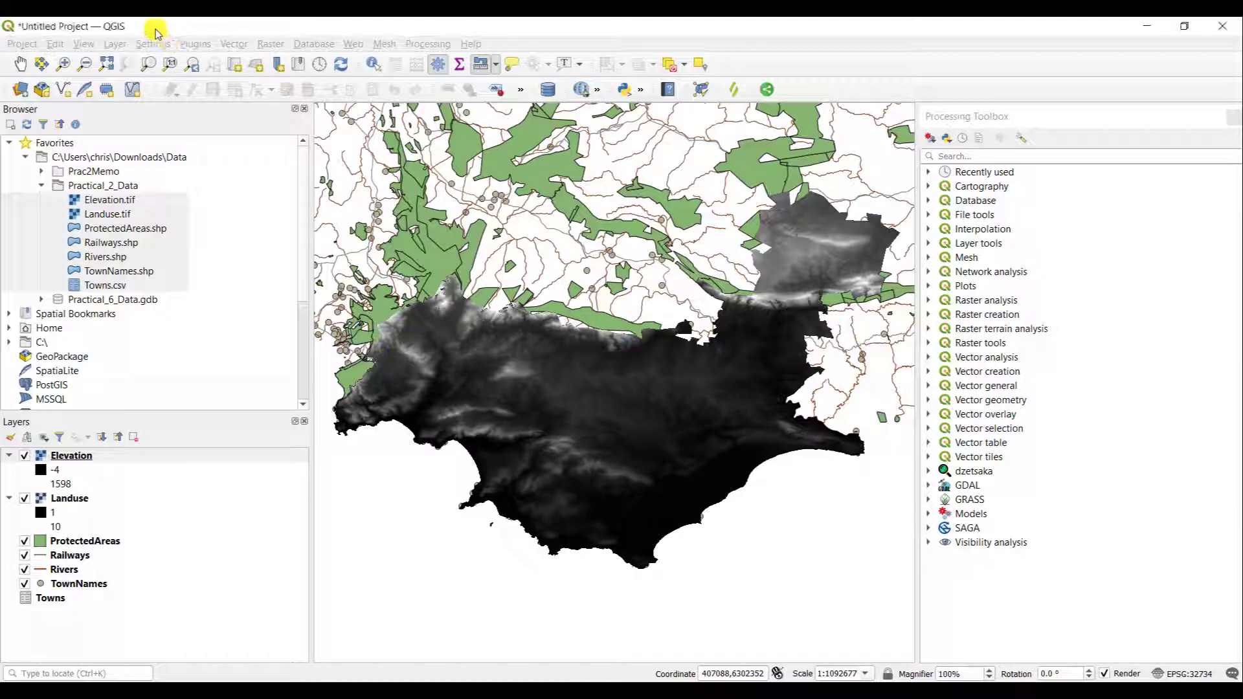
Open the Elevation layer's properties on its Information page with CRS, extent and band statistics
click(71, 454)
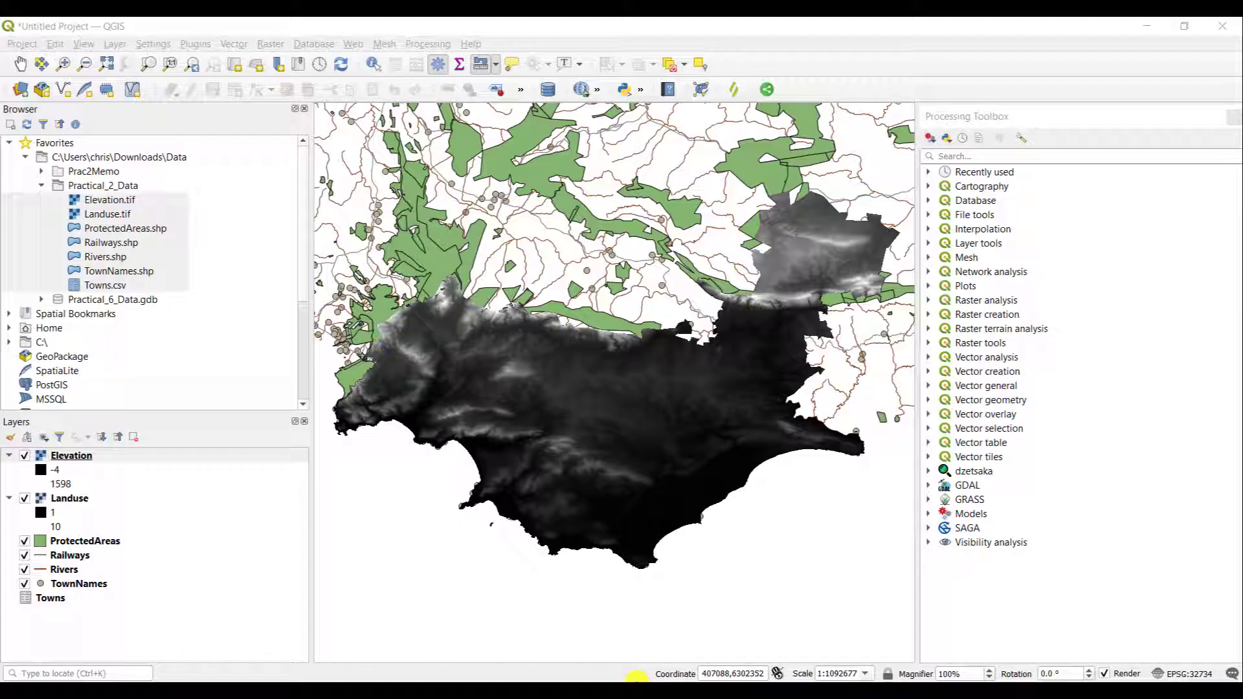
mouse_move(170, 505)
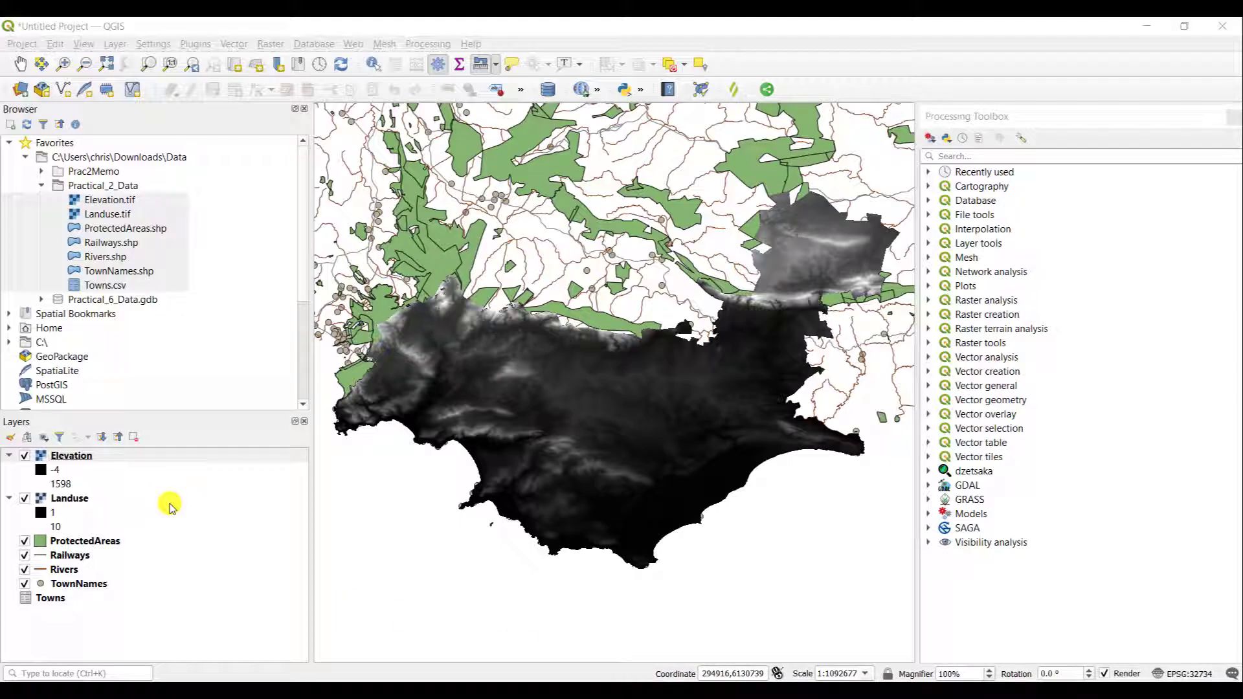
mouse_move(94, 470)
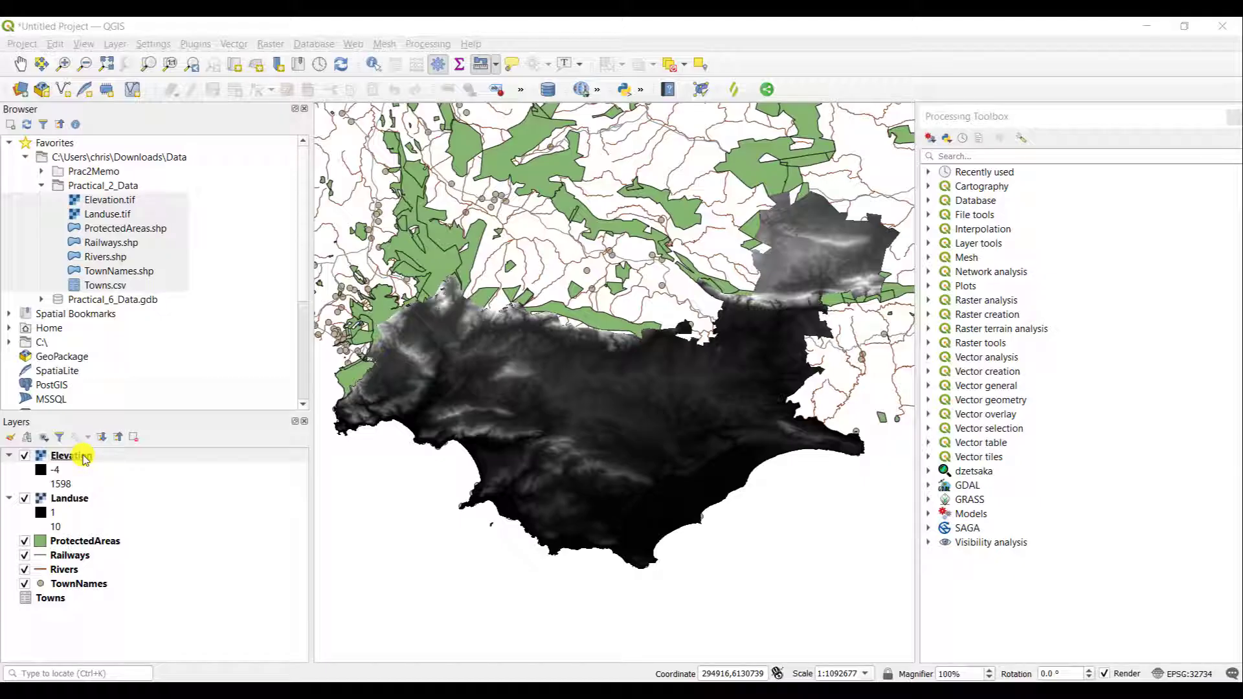
right_click(72, 455)
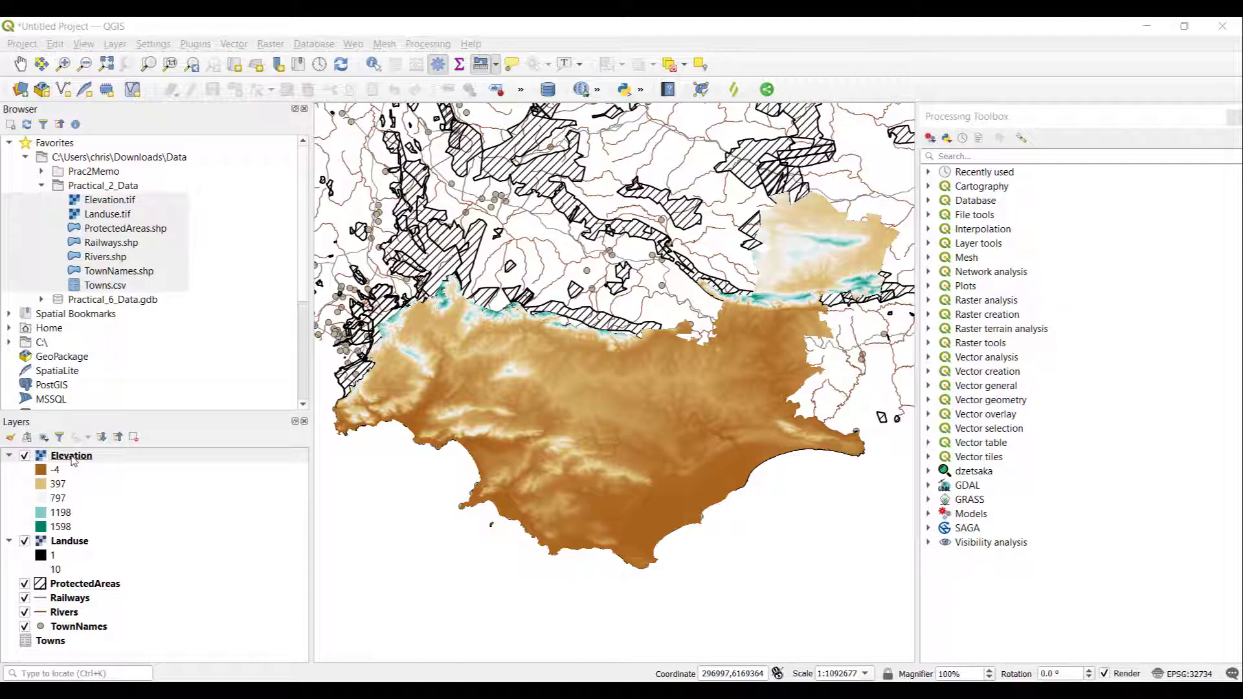
click(72, 454)
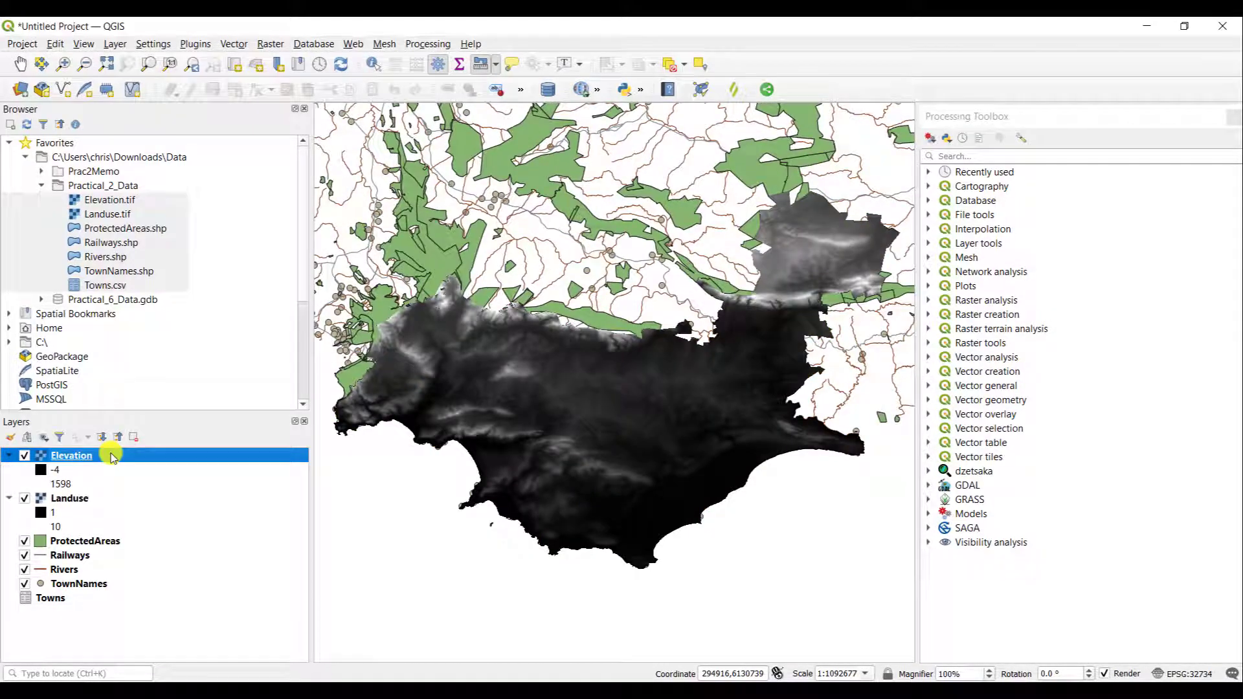
double_click(70, 454)
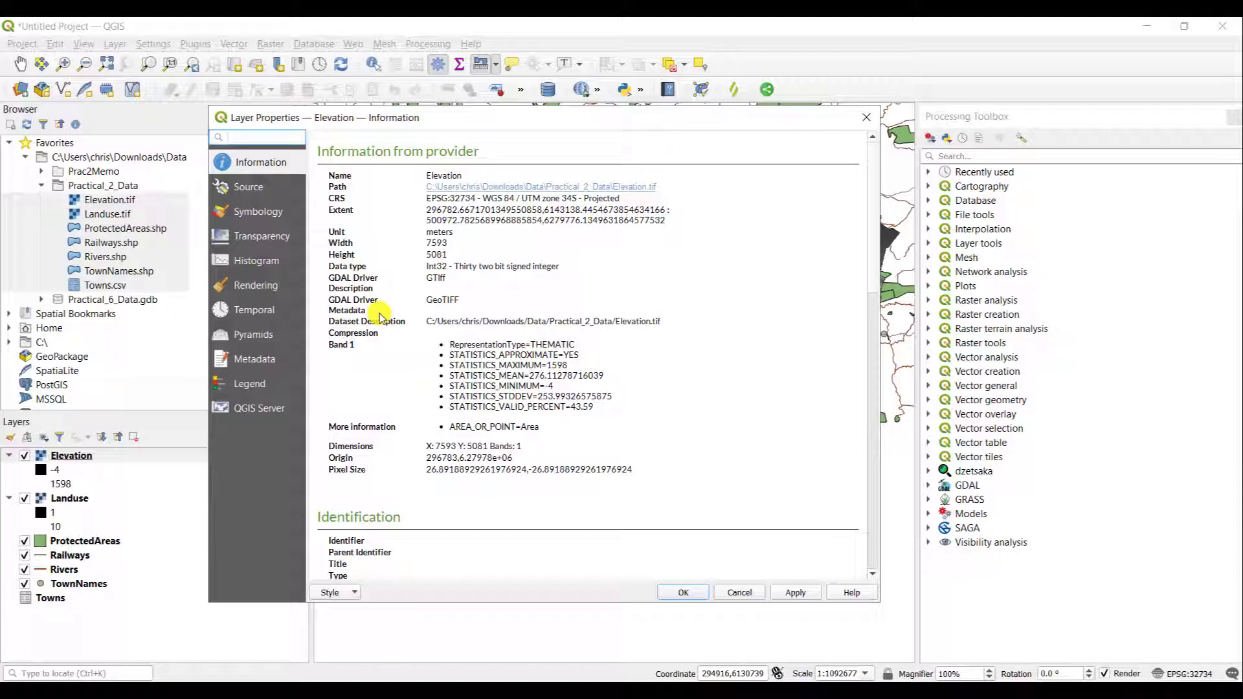
mouse_move(336, 461)
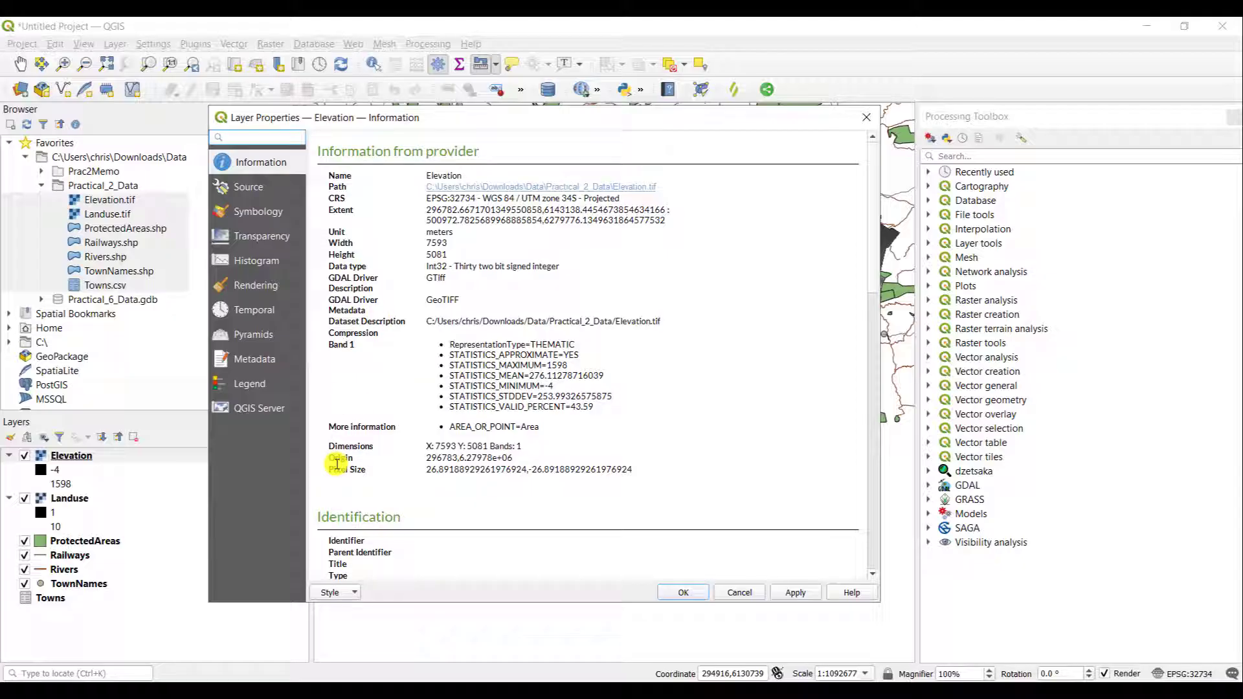
click(255, 138)
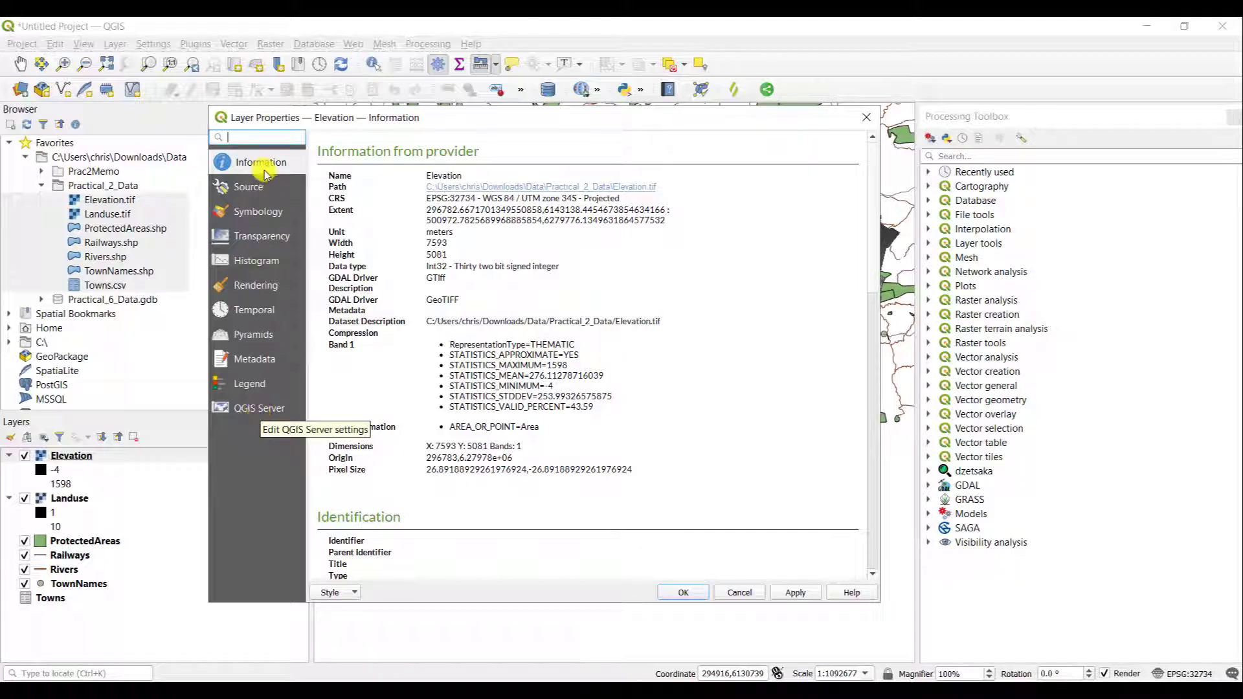
mouse_move(255, 486)
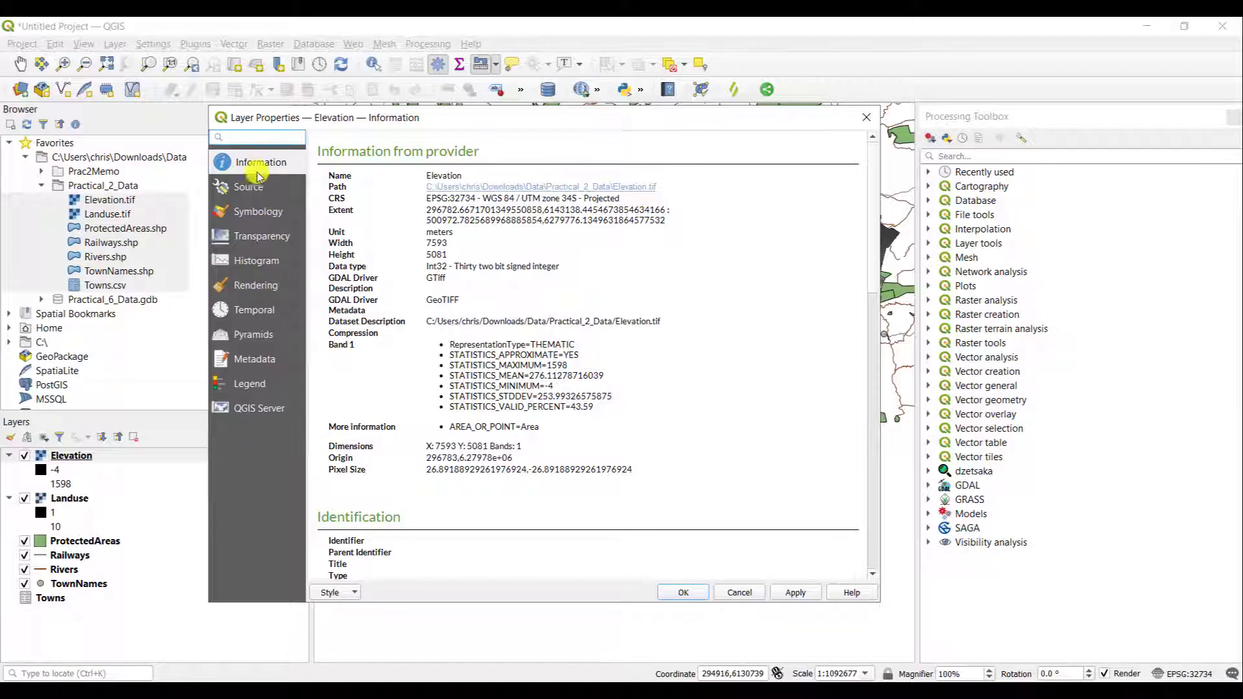
mouse_move(492, 242)
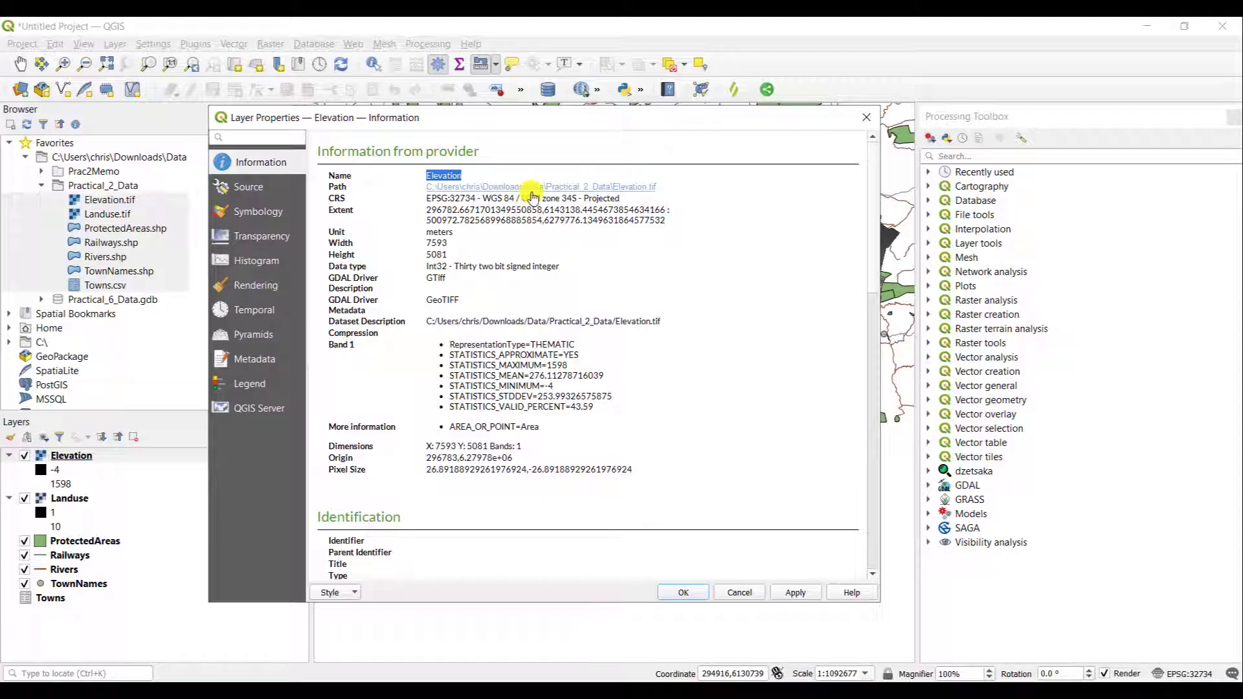
mouse_move(606, 463)
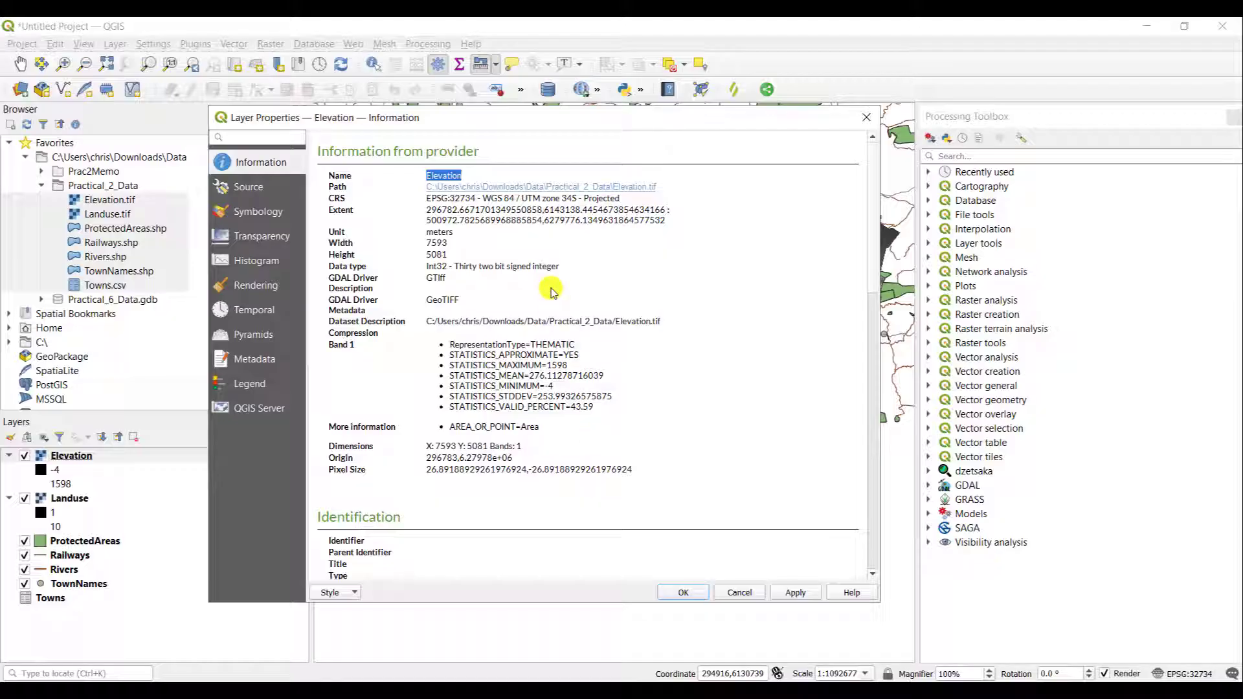
mouse_move(422, 462)
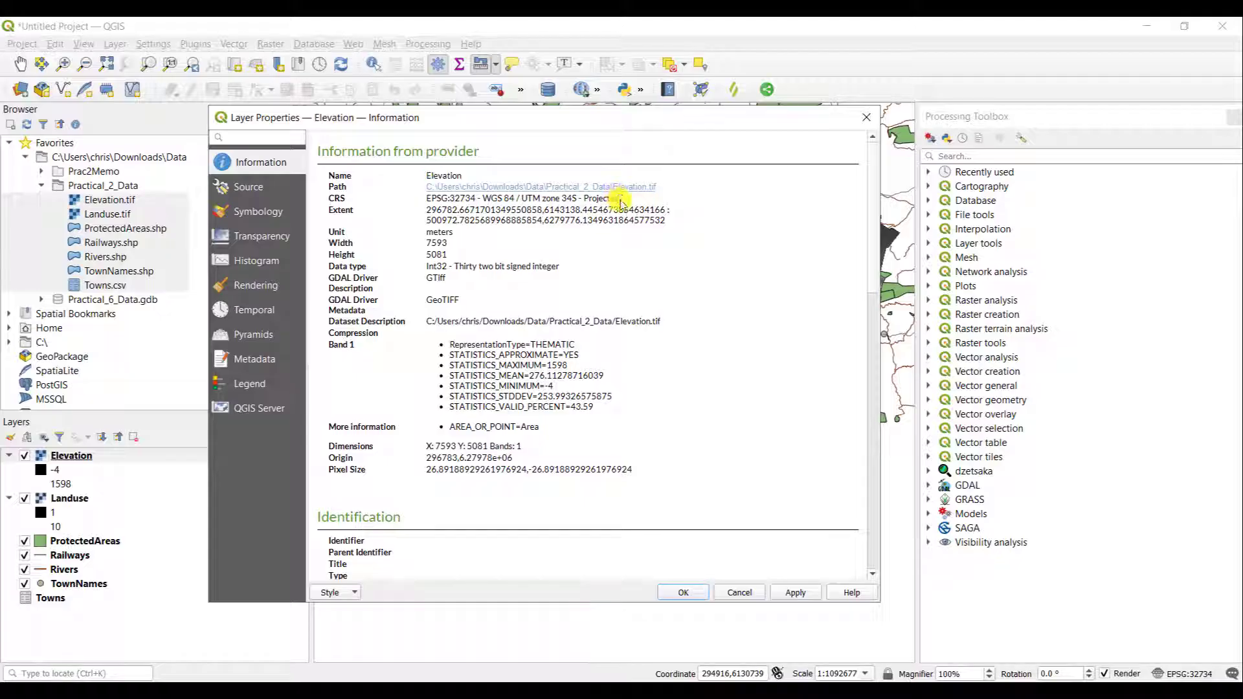
double_click(602, 199)
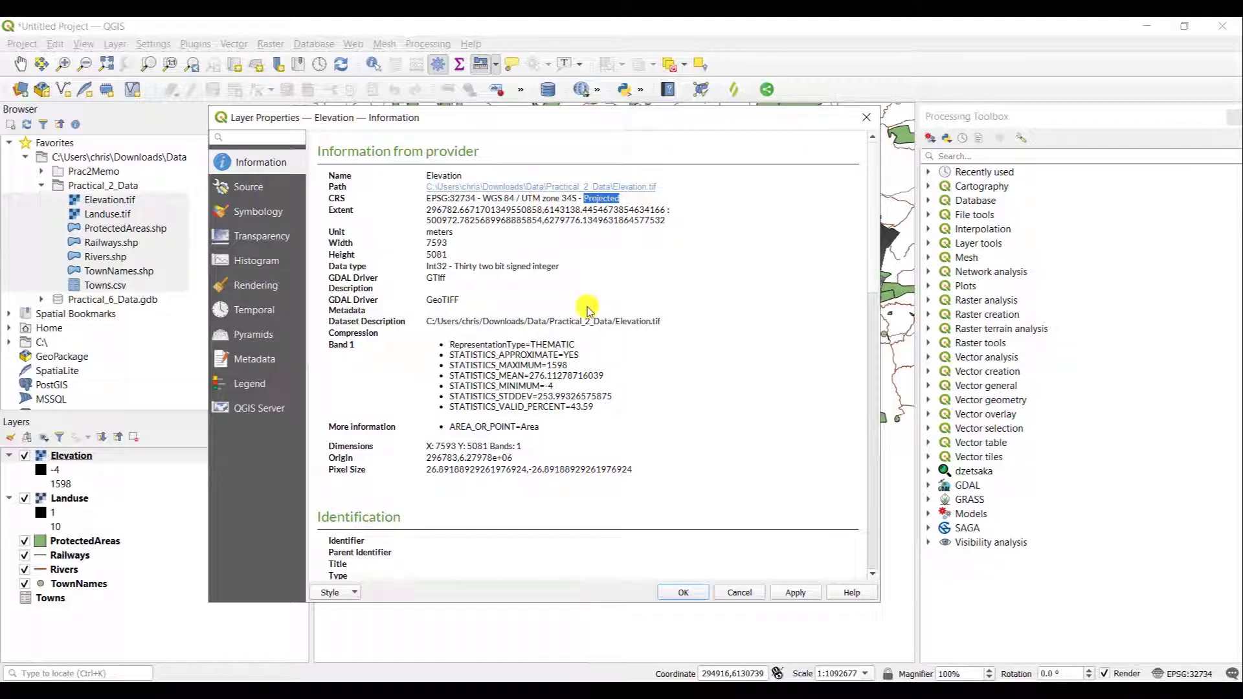
mouse_move(531, 231)
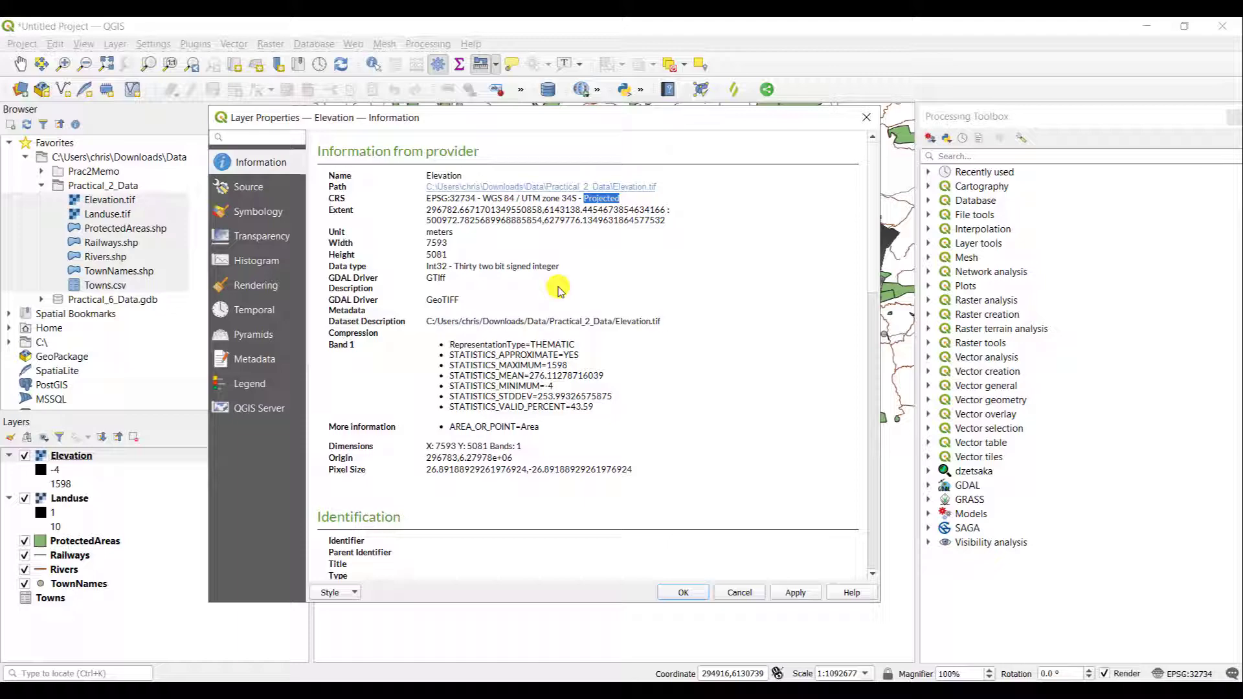
mouse_move(465, 253)
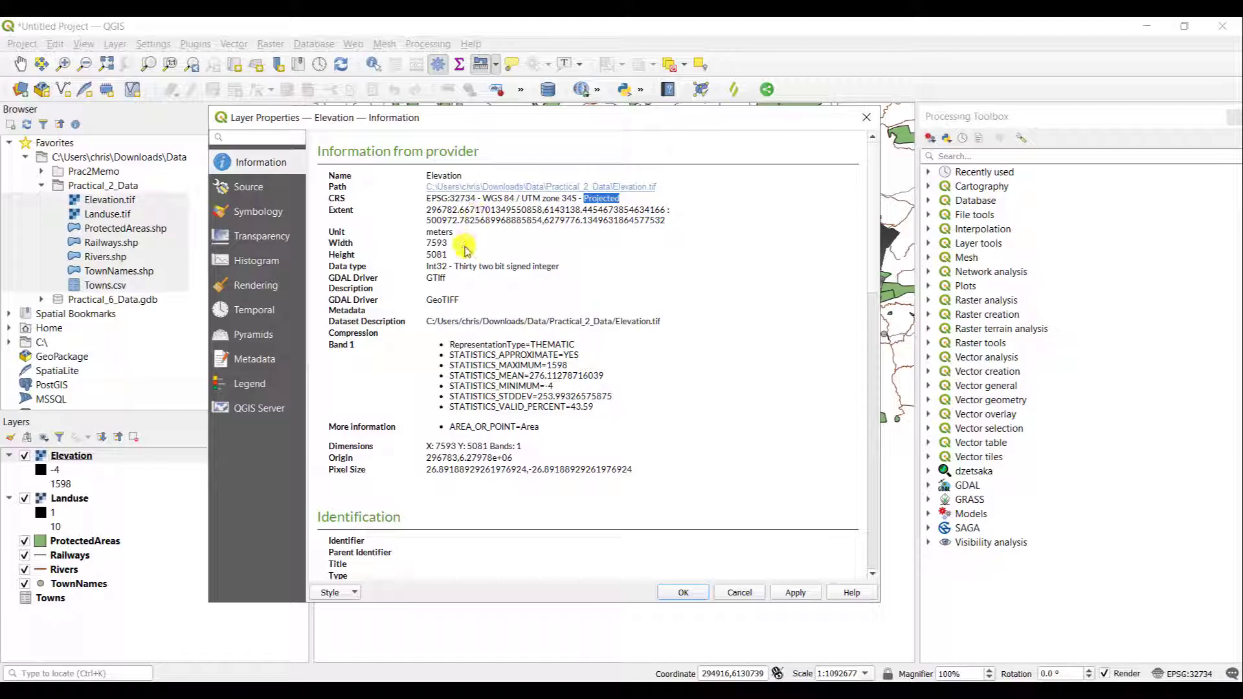
mouse_move(484, 241)
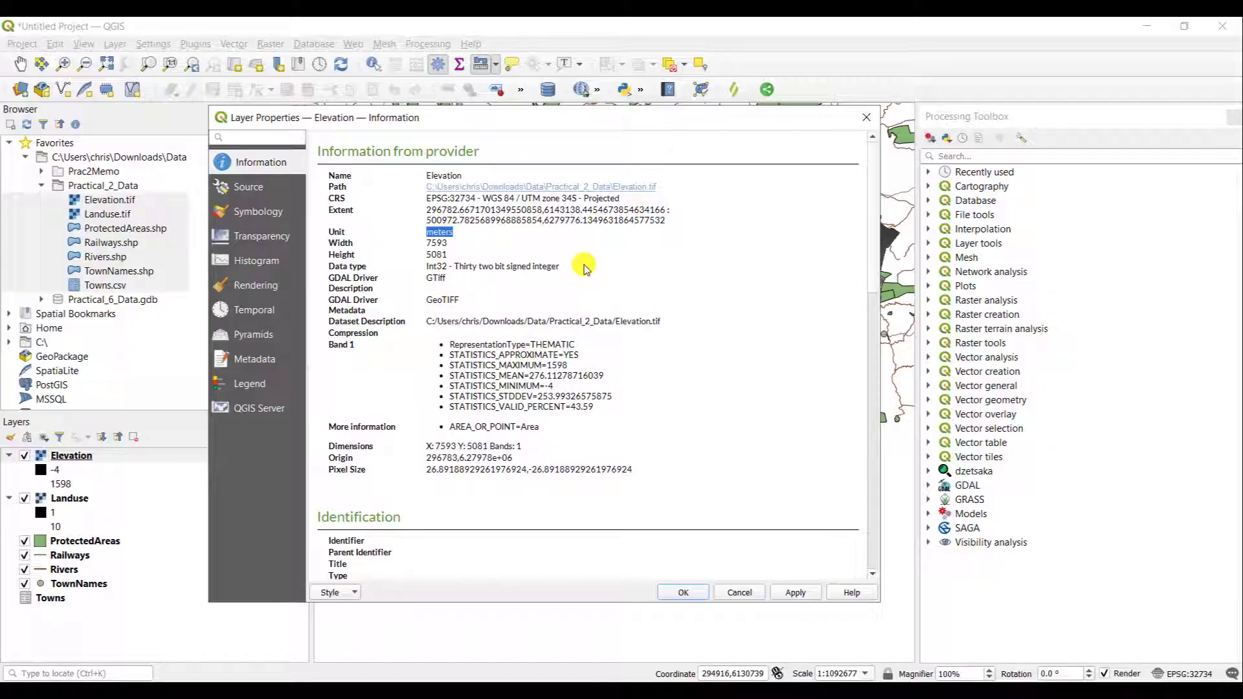
mouse_move(602, 304)
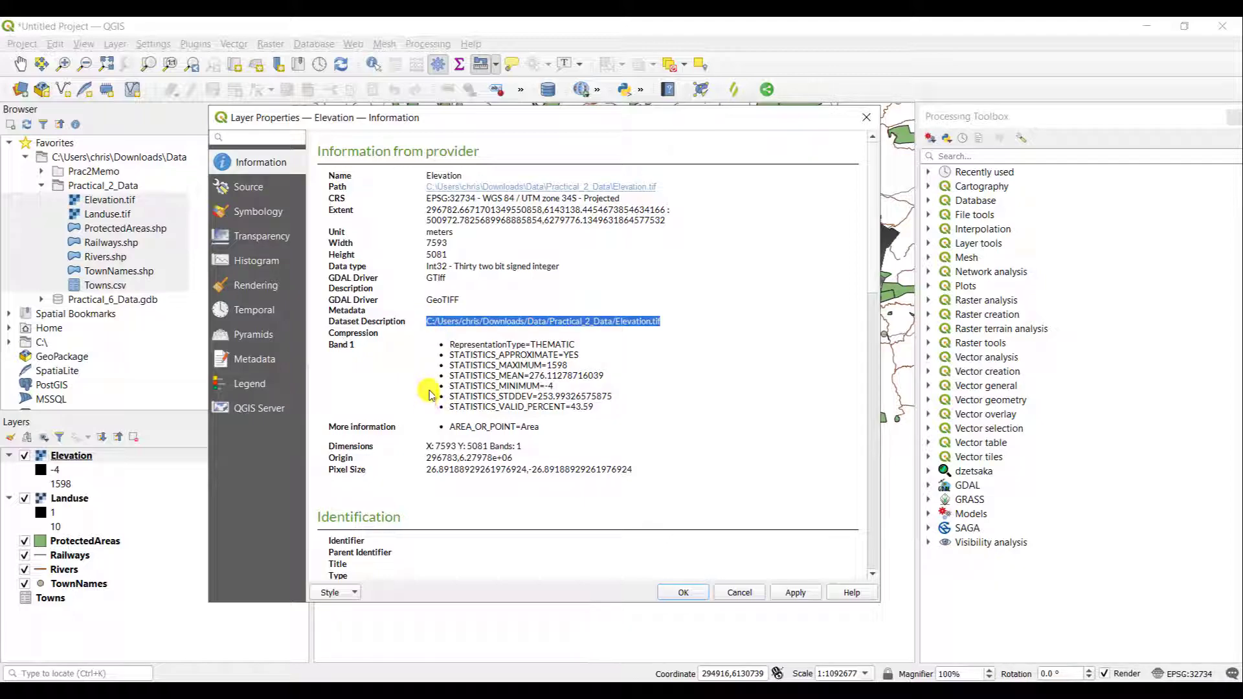
mouse_move(425, 416)
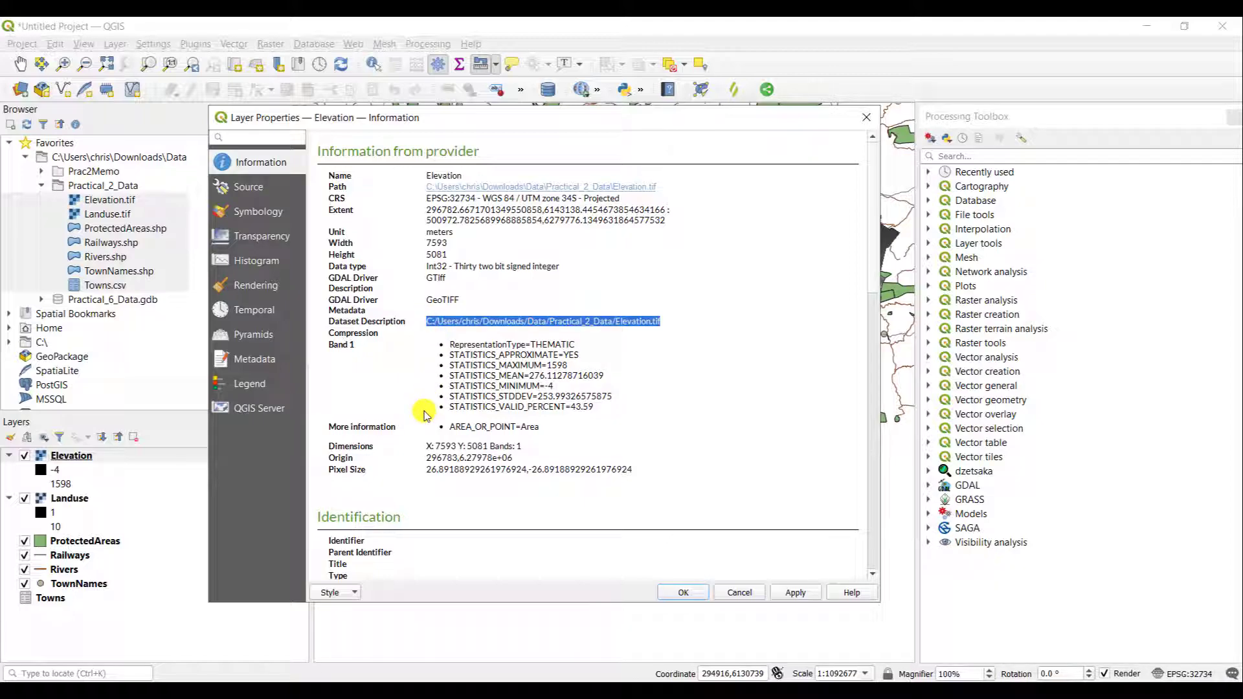
mouse_move(380, 353)
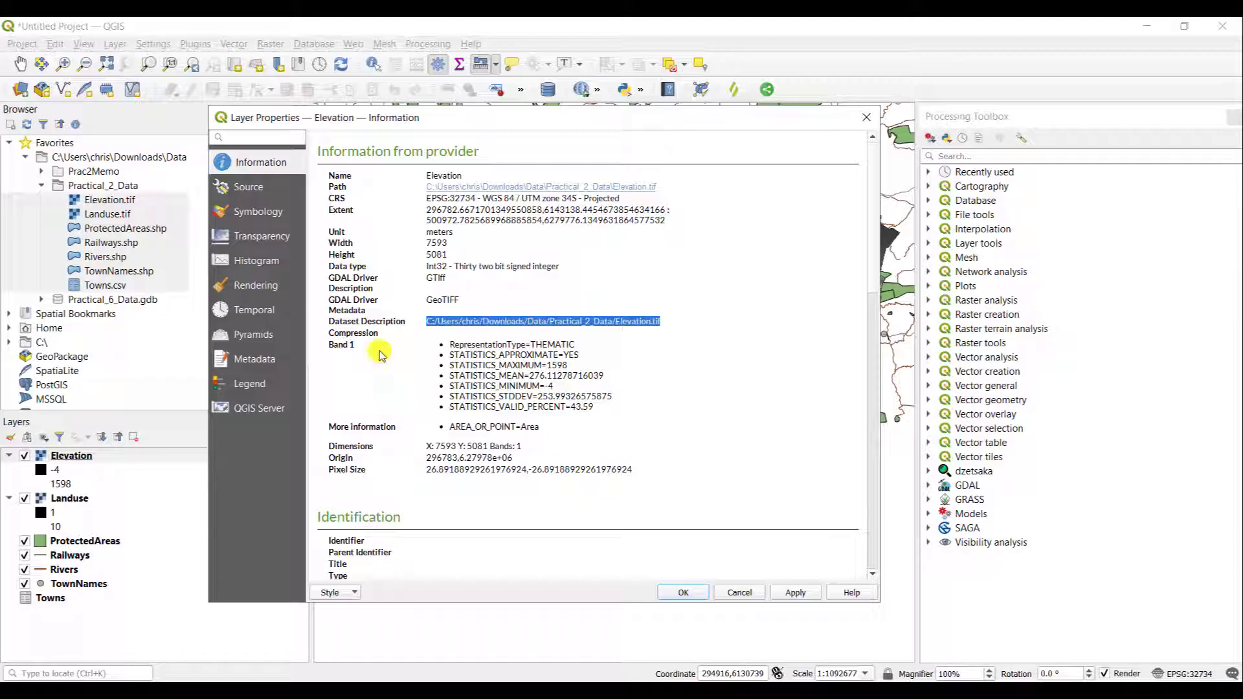
mouse_move(389, 367)
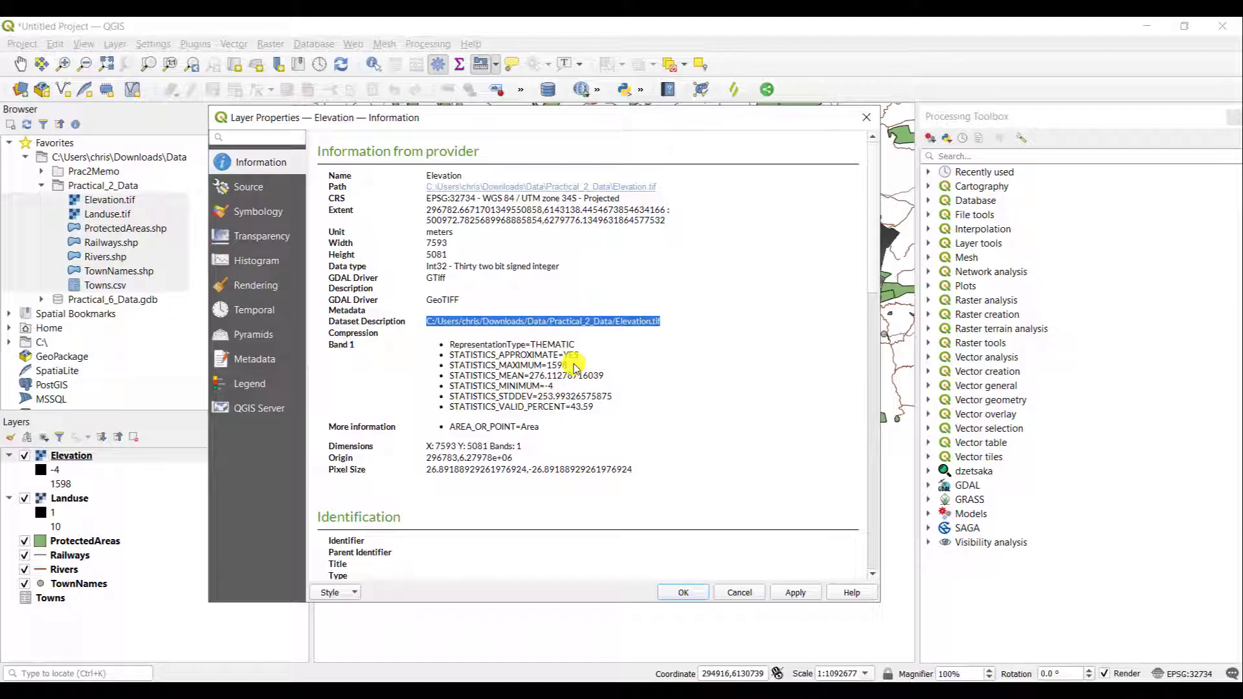
mouse_move(570, 371)
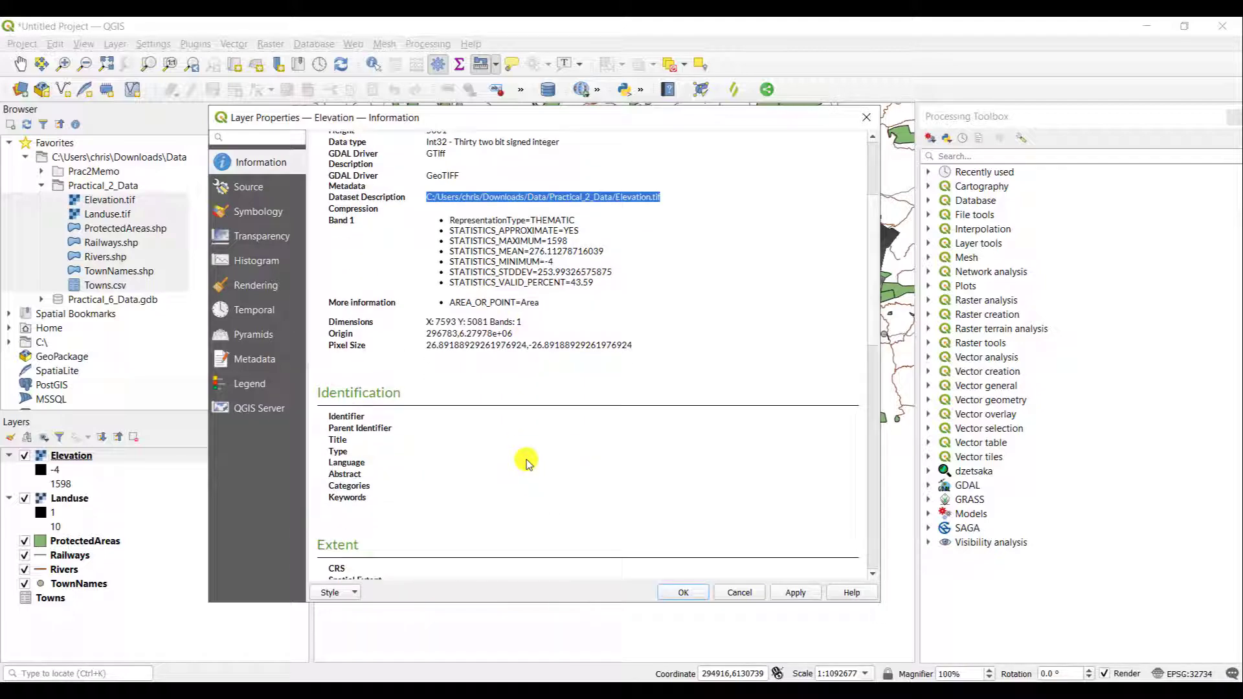
scroll(down, 3)
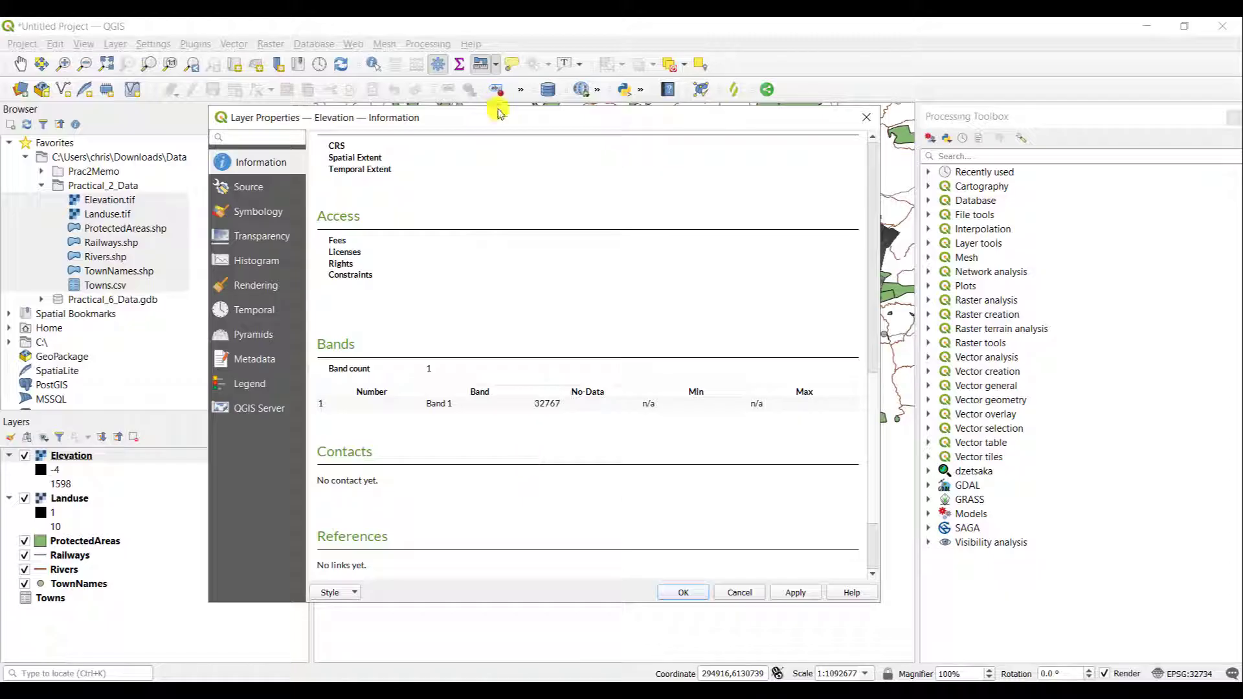
scroll(down, 3)
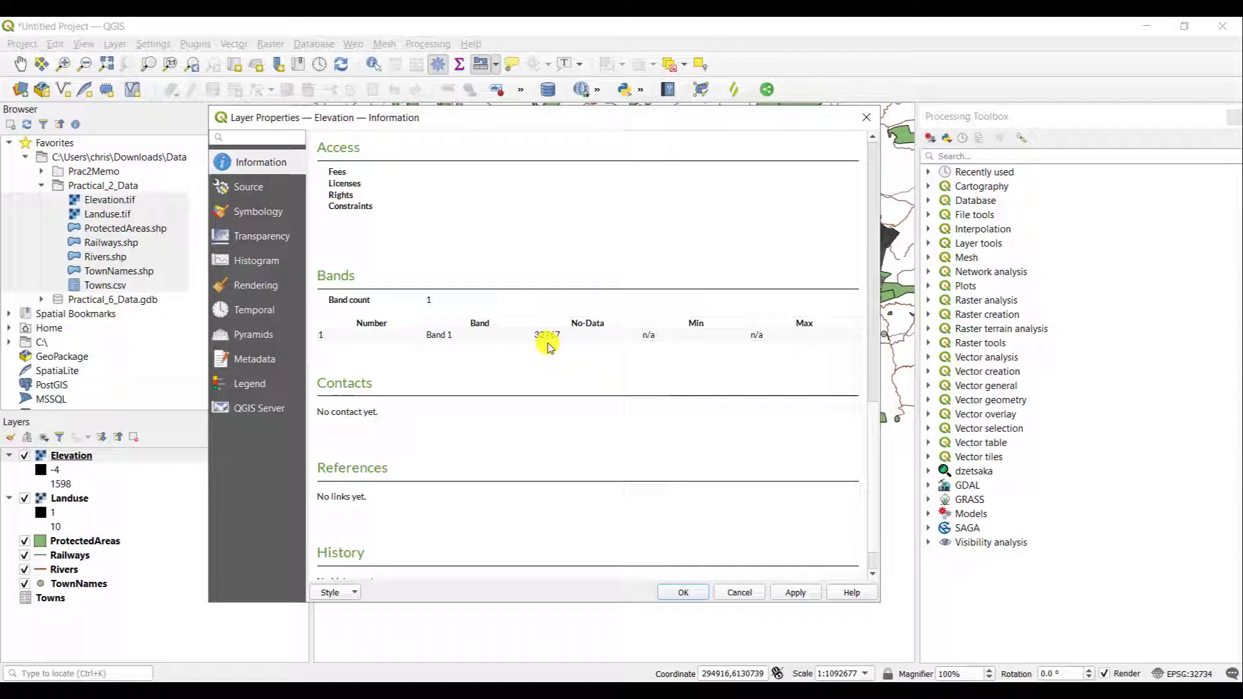
scroll(down, 3)
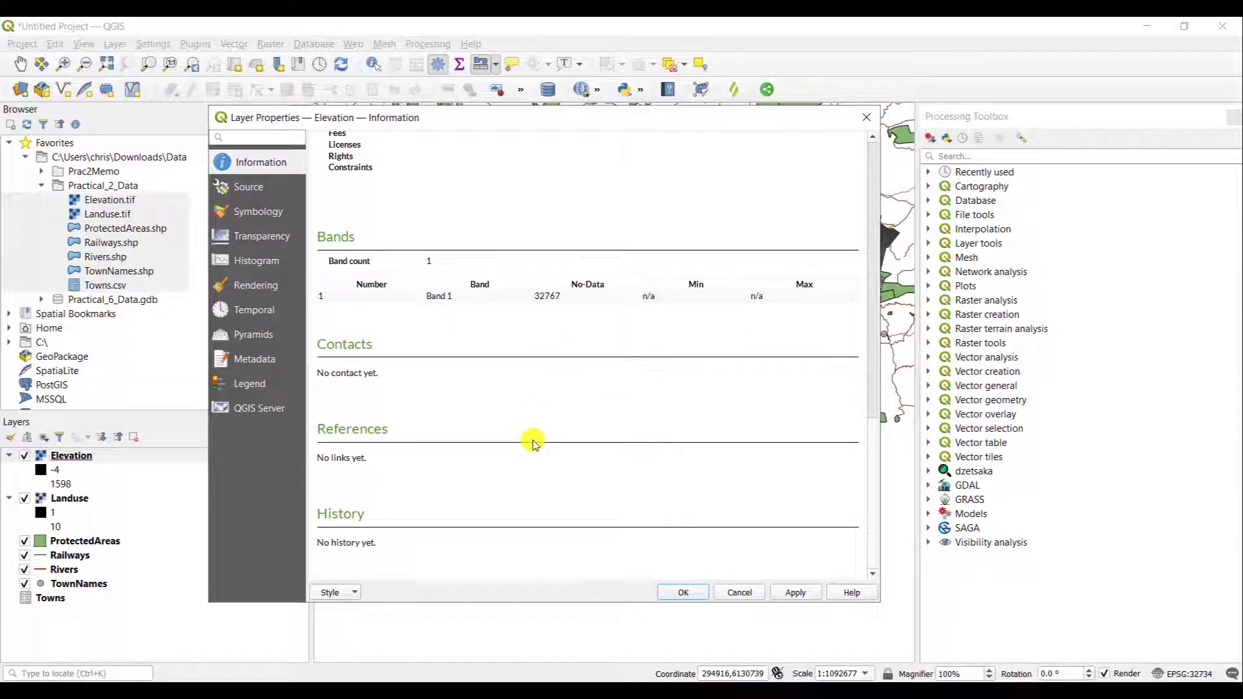
click(248, 186)
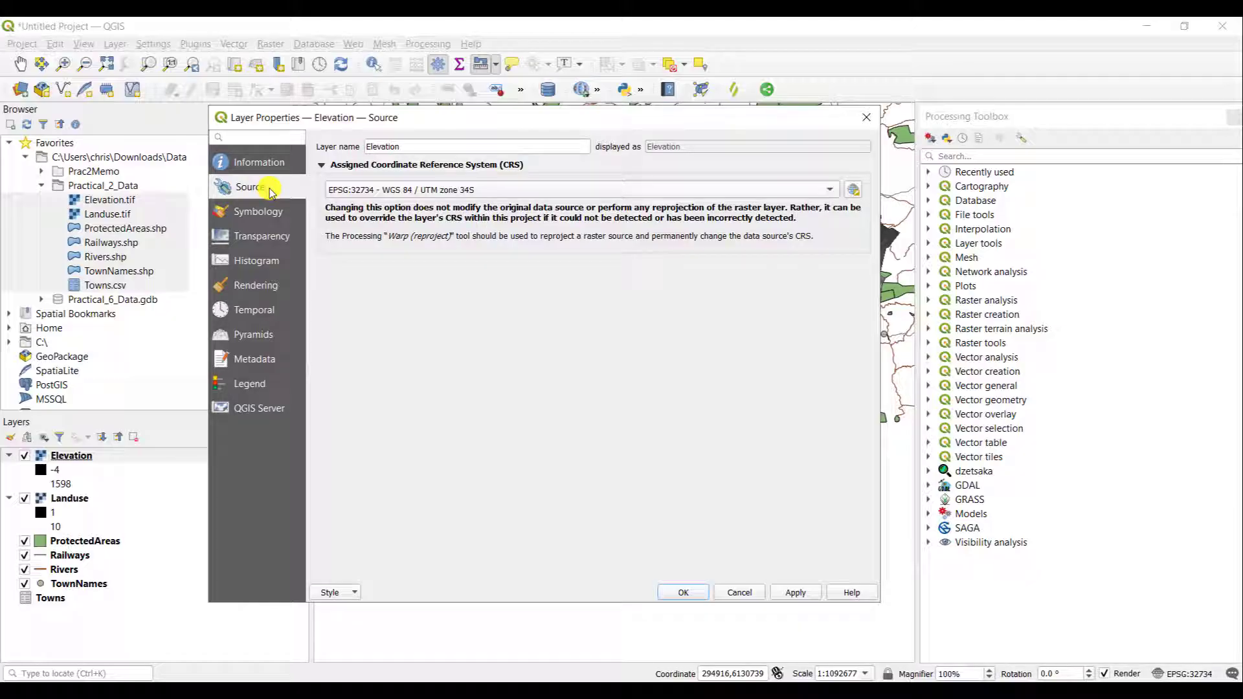
mouse_move(271, 217)
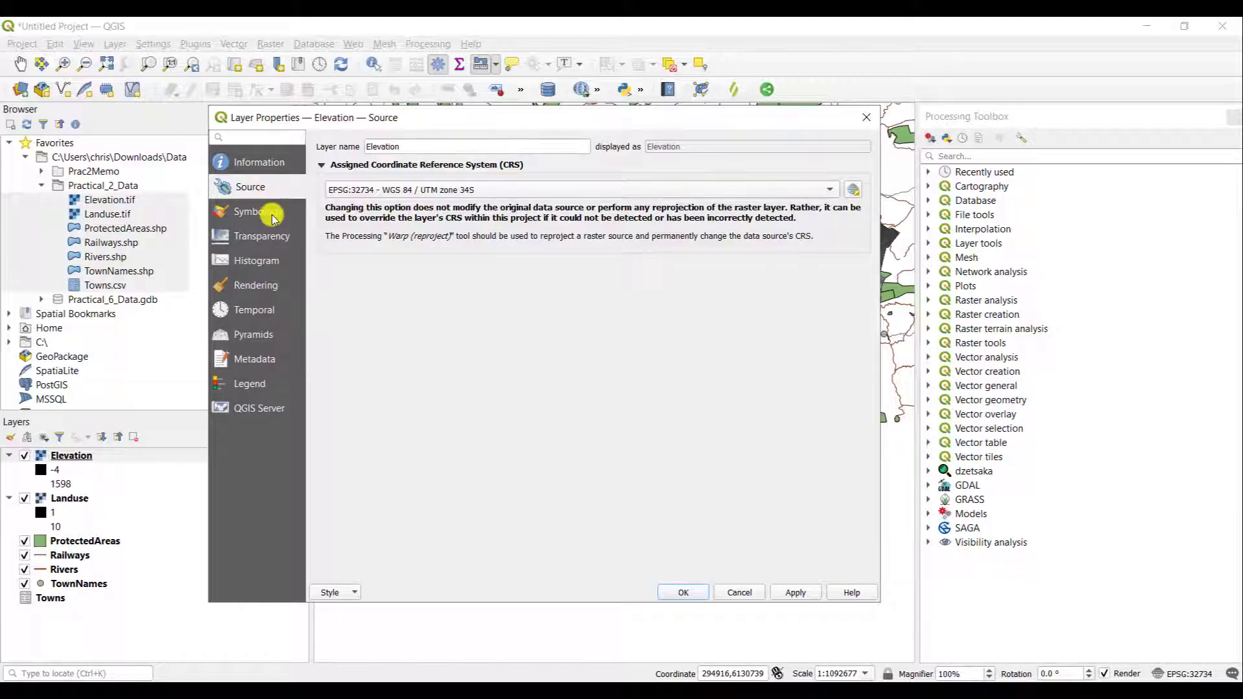
Switch the Elevation raster's render type to a pseudocolor ramp (brown-white-teal, -4 to 1598)
click(252, 211)
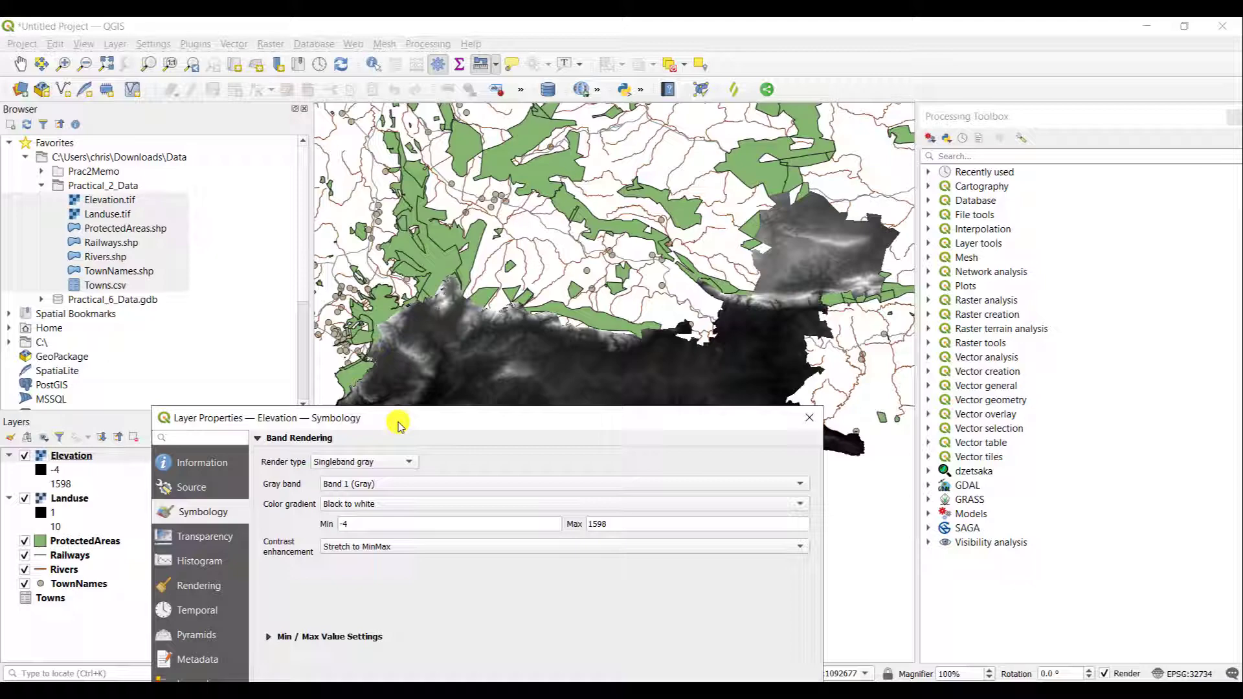
drag(400, 418, 897, 148)
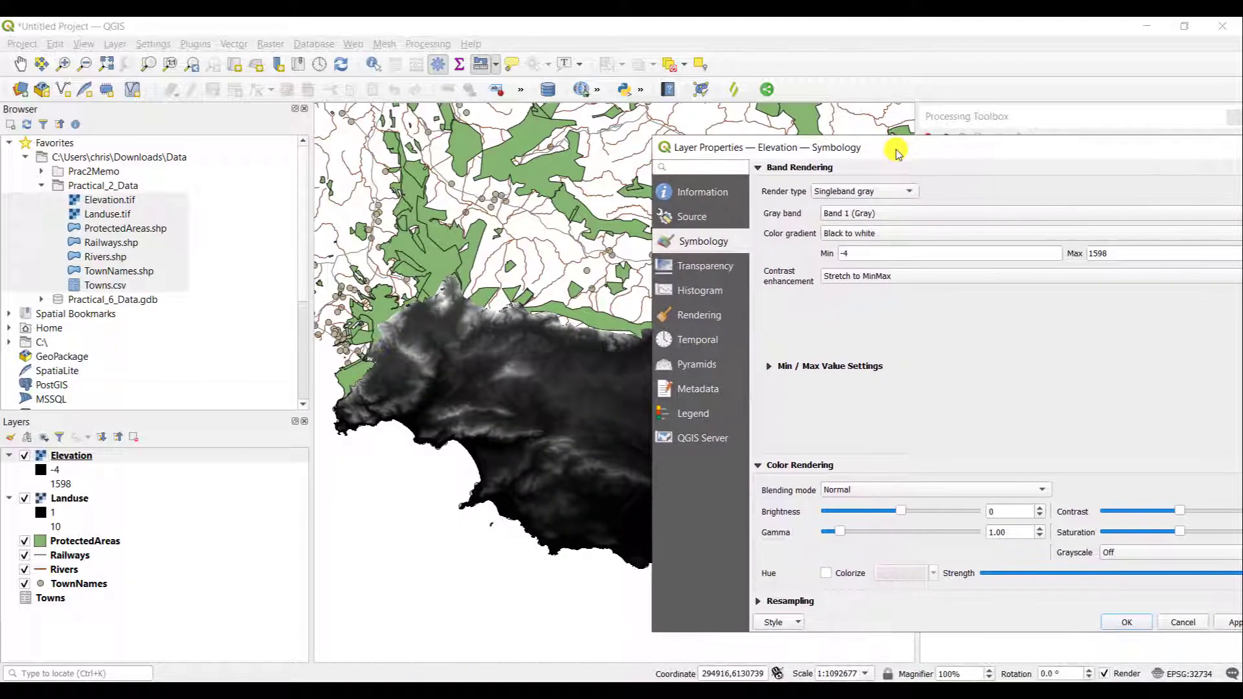
click(862, 191)
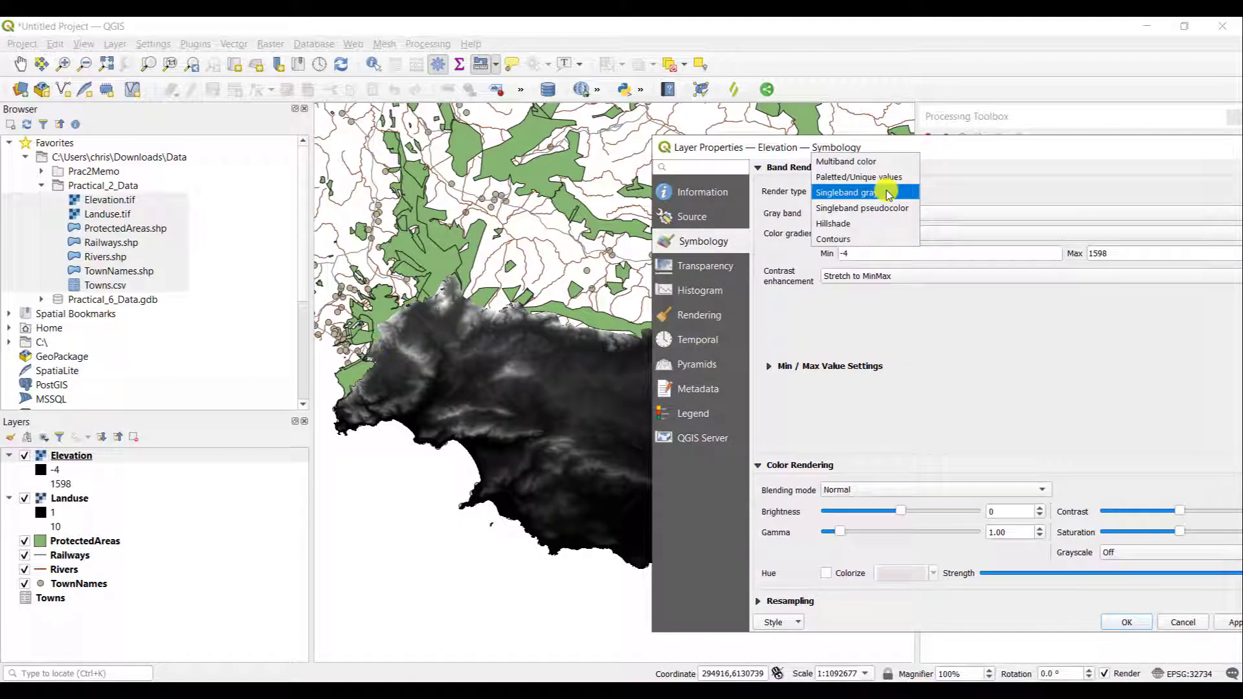
click(863, 207)
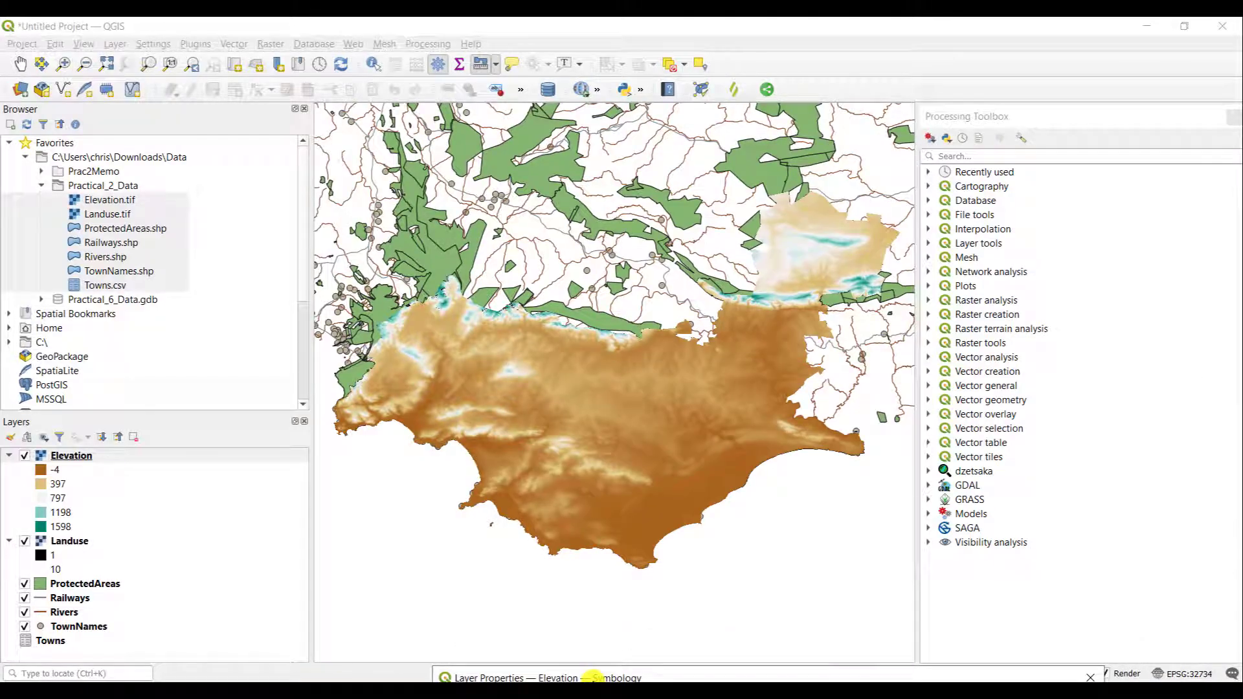
Show the Elevation raster's Transparency page with no-data value 32767 enabled
click(590, 677)
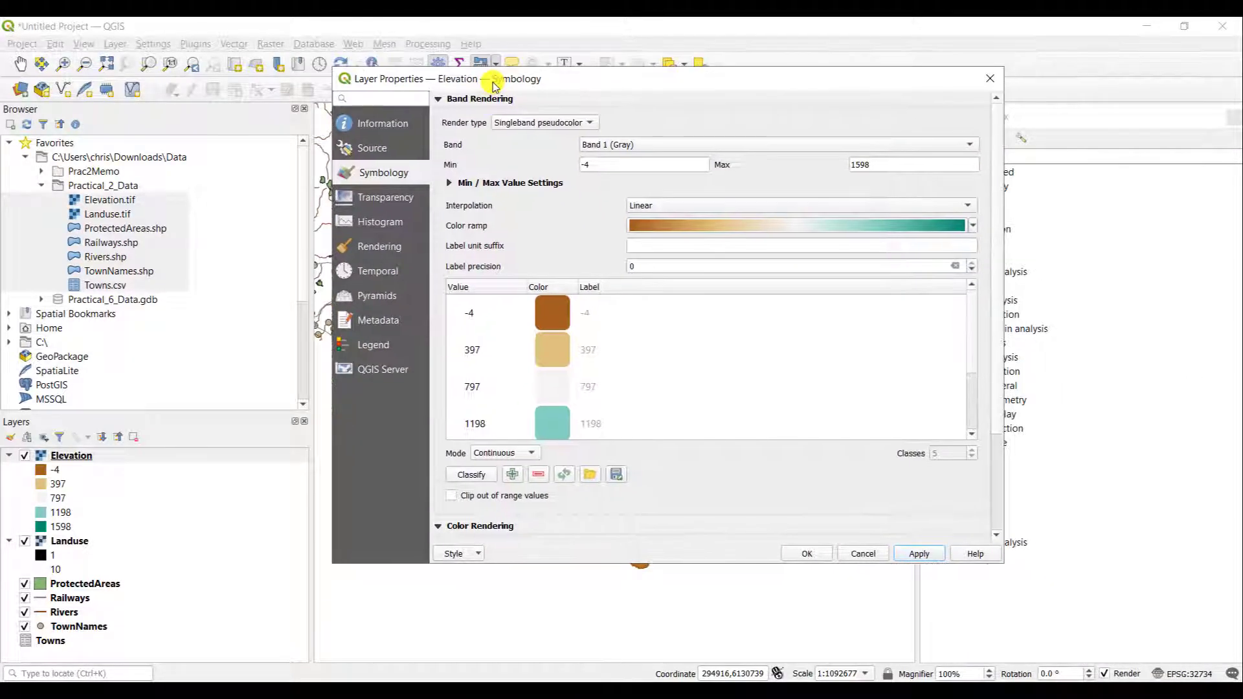
click(387, 197)
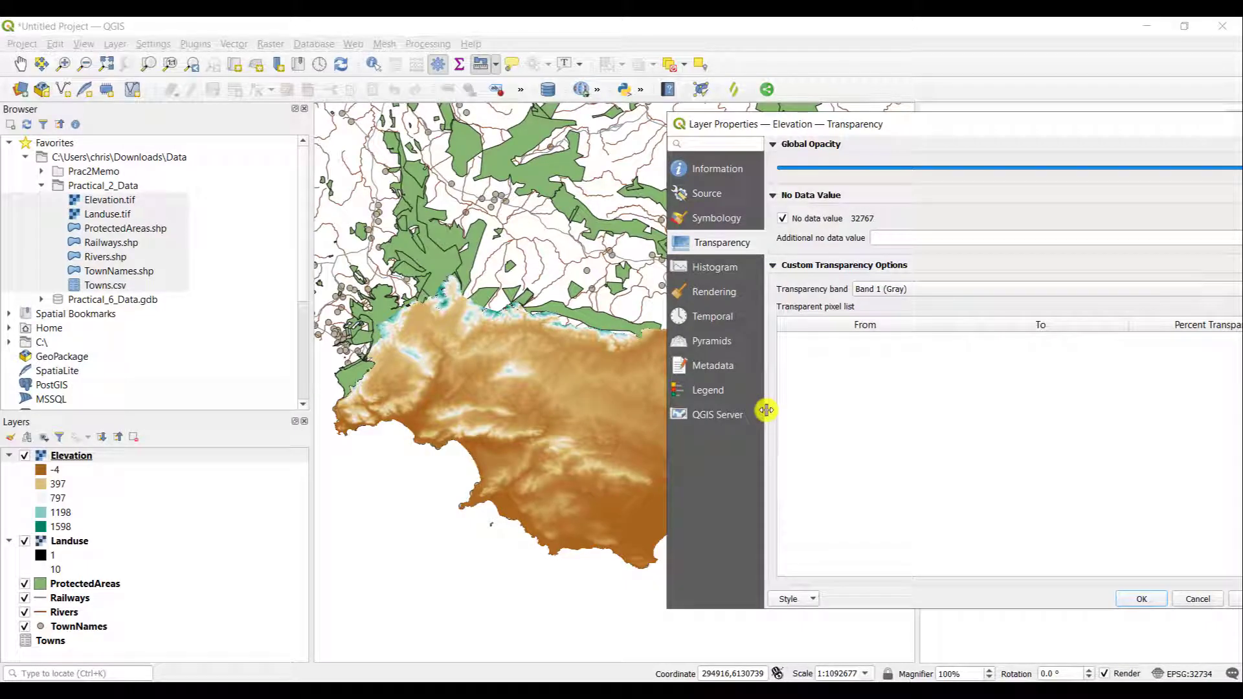
mouse_move(715, 267)
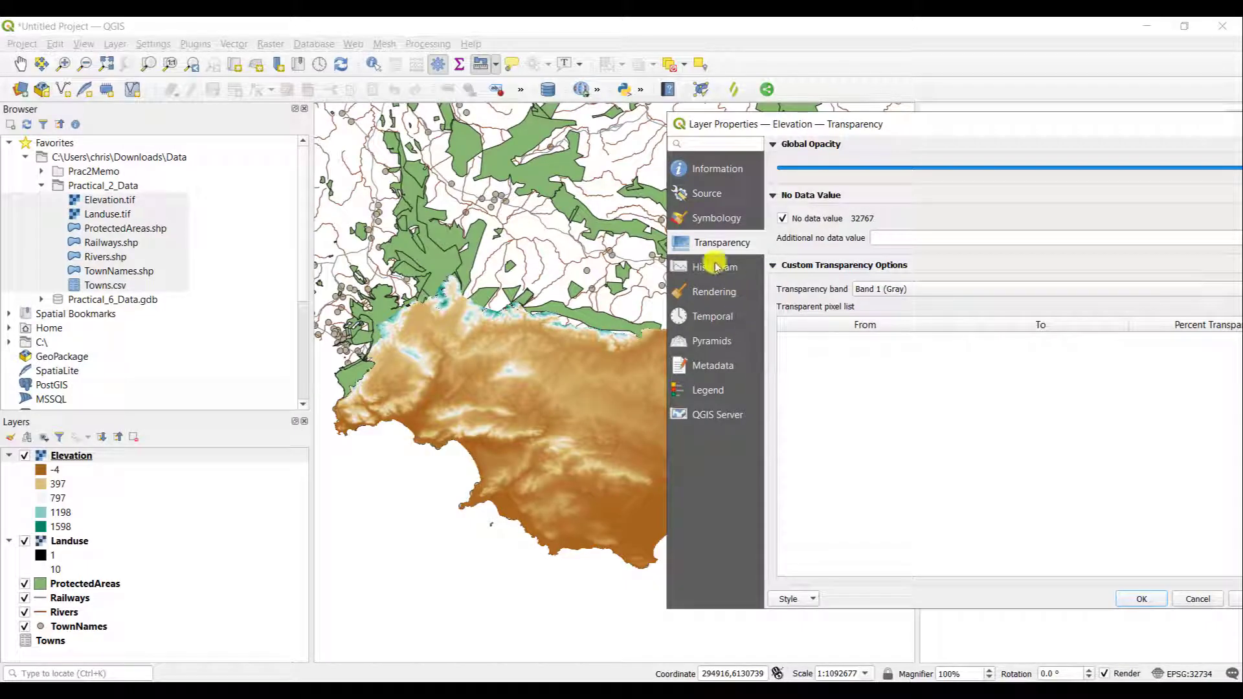
Compute the Elevation band's histogram (min -4, max 1598) and check its provider information
click(716, 267)
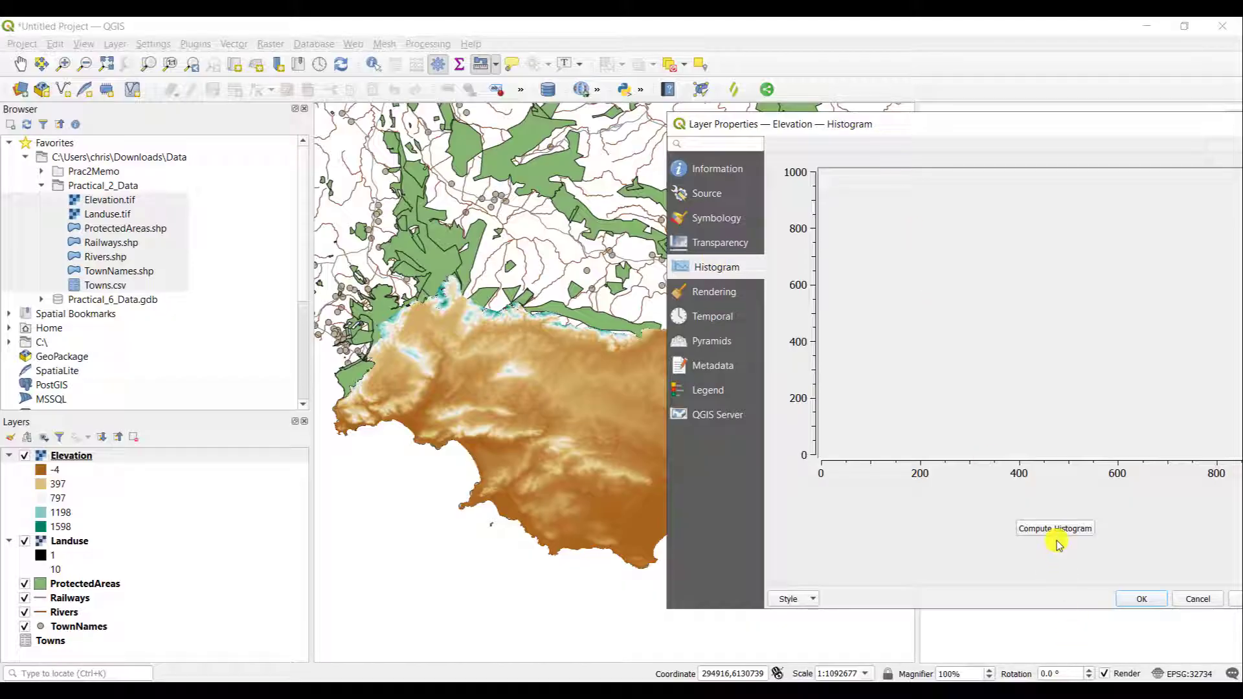
click(1054, 528)
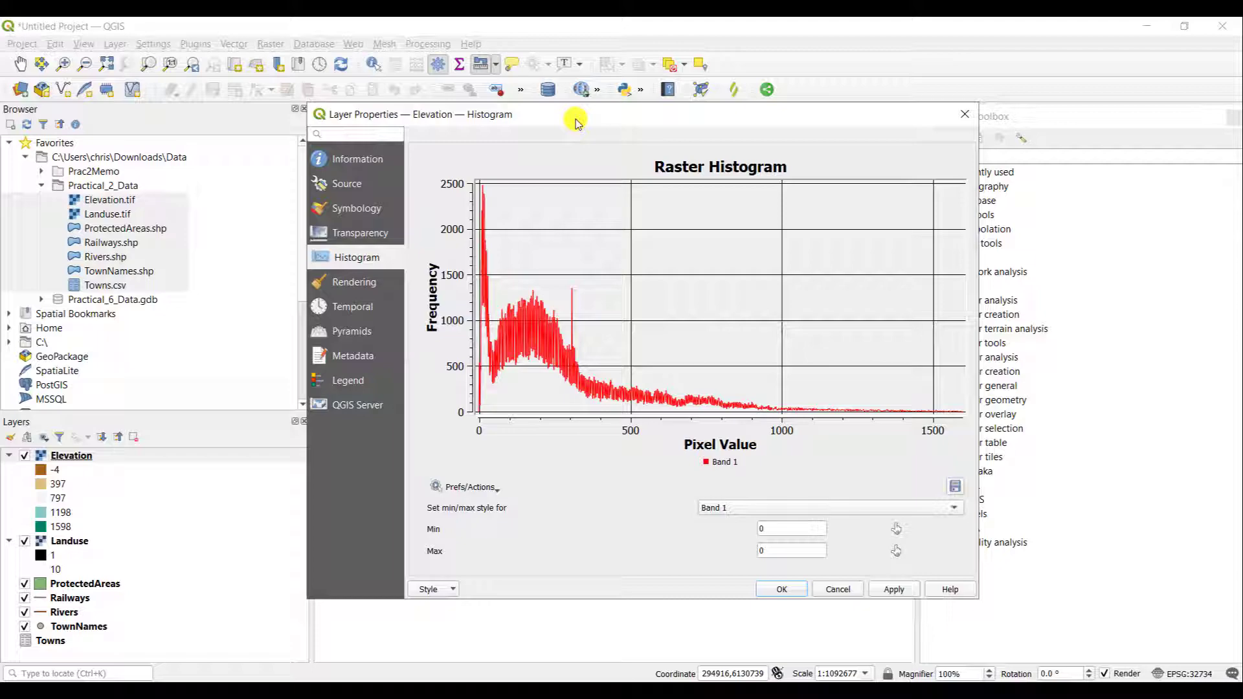
mouse_move(552, 393)
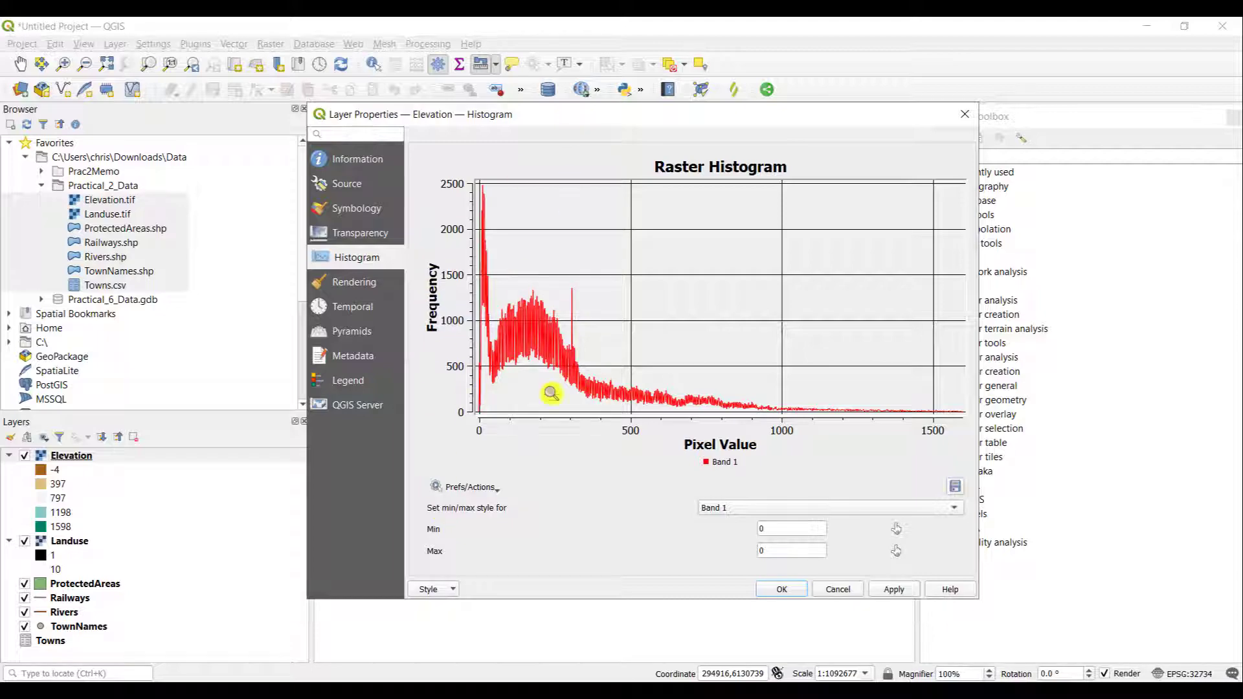
mouse_move(511, 440)
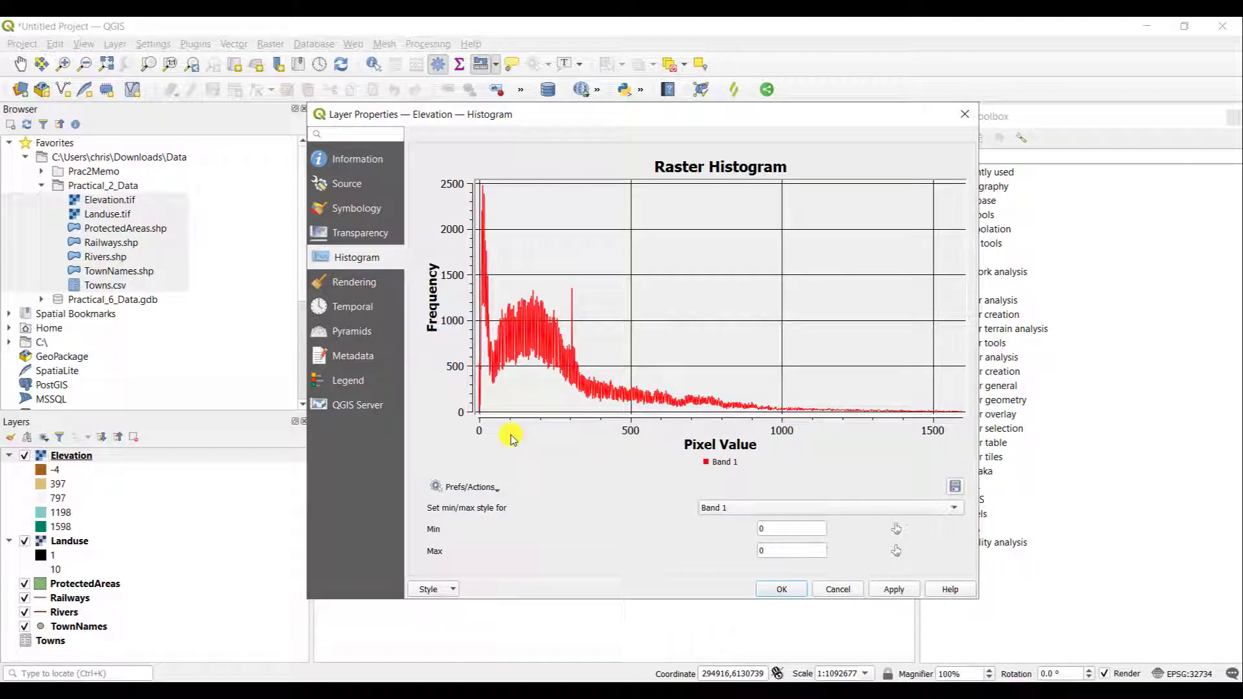
mouse_move(490, 432)
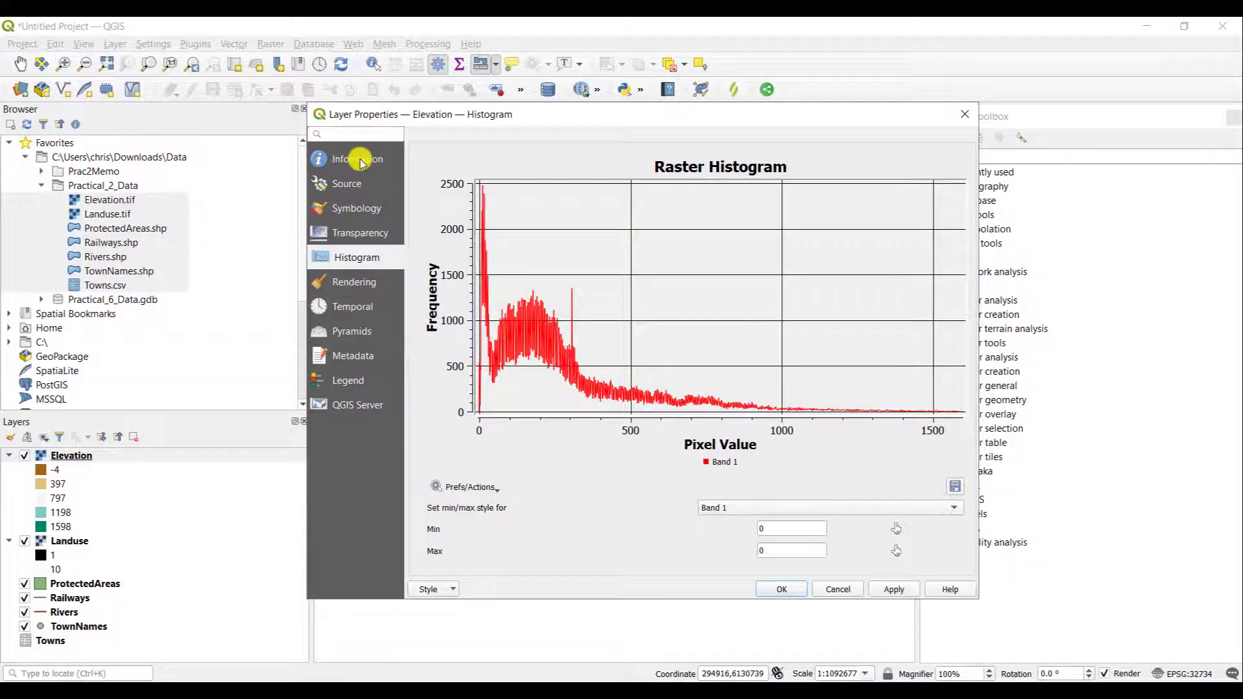
click(359, 158)
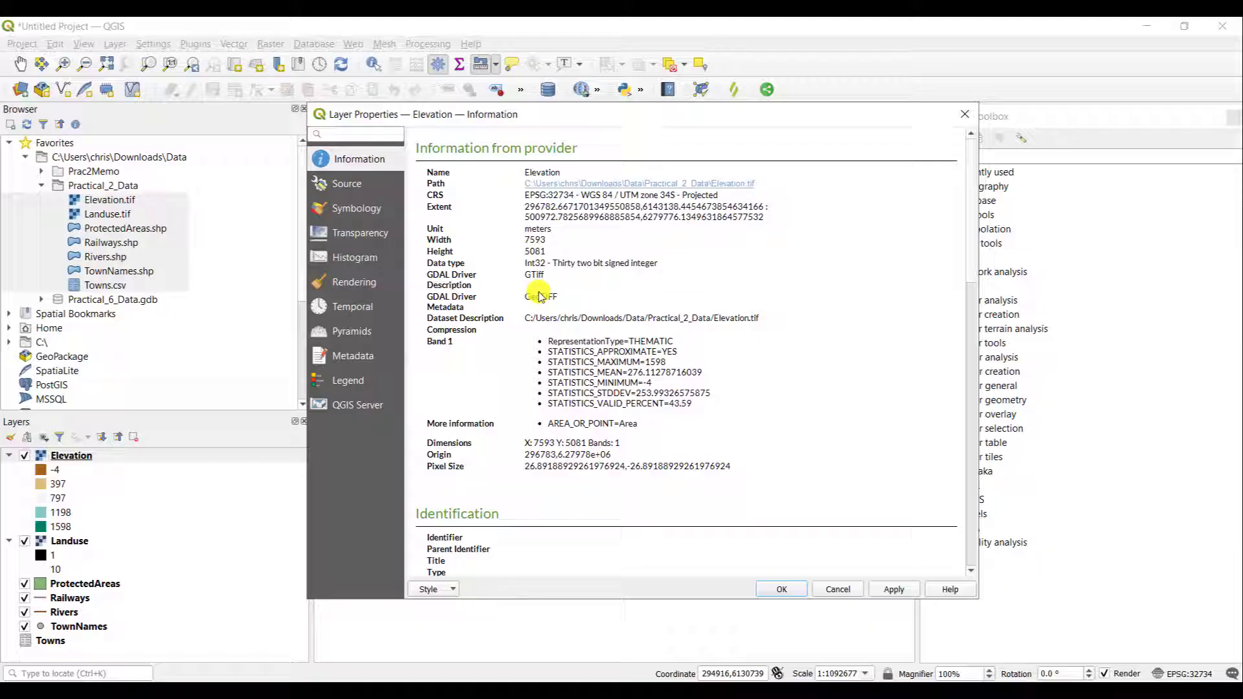
click(355, 256)
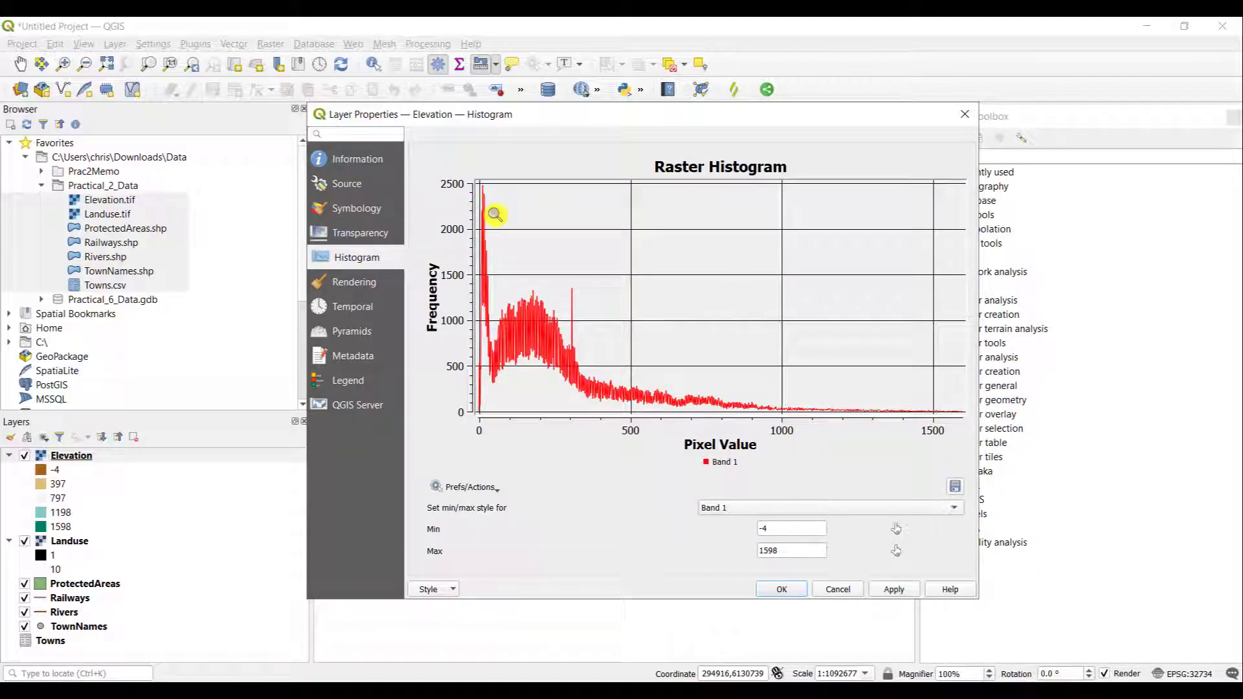
mouse_move(743, 423)
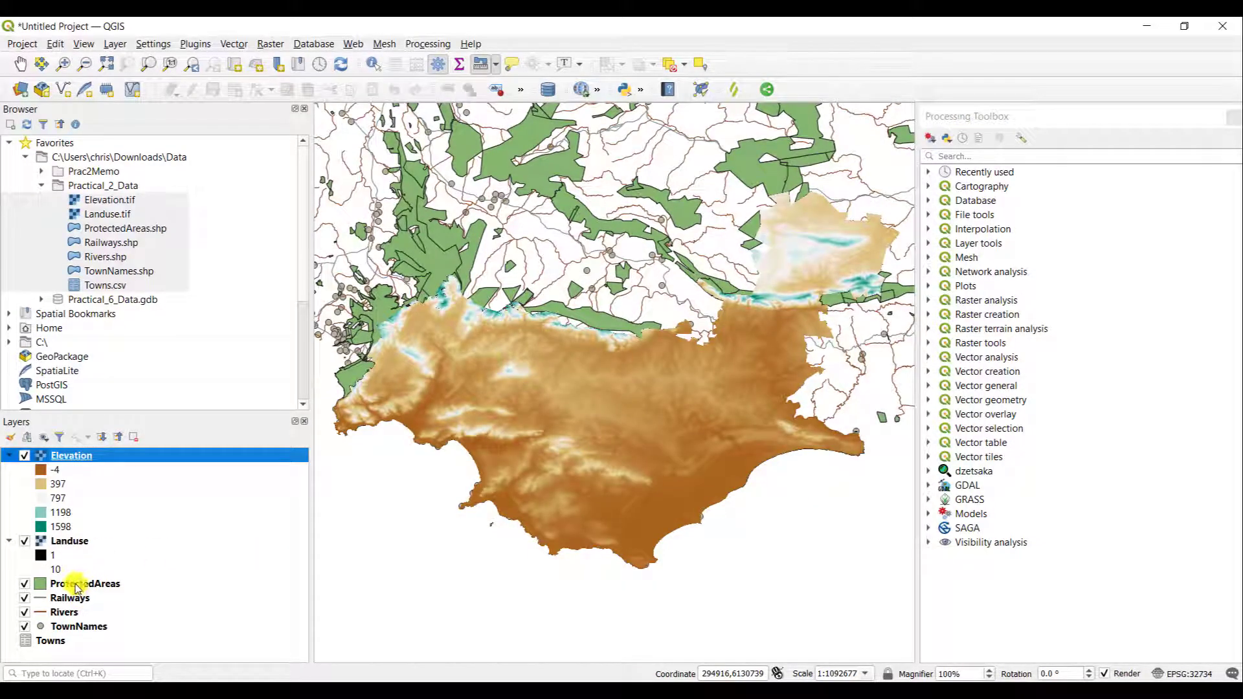
Review the ProtectedAreas layer's information and seven fields, then its Source page in UTM zone 34S
right_click(84, 584)
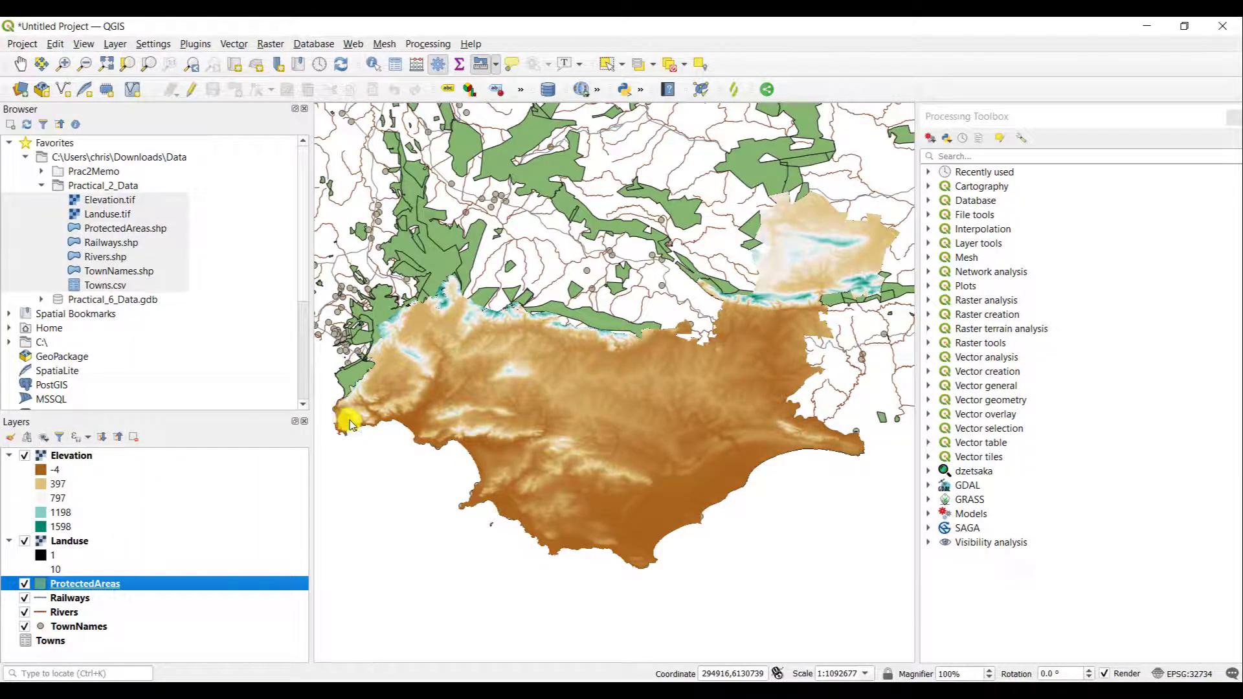
double_click(85, 584)
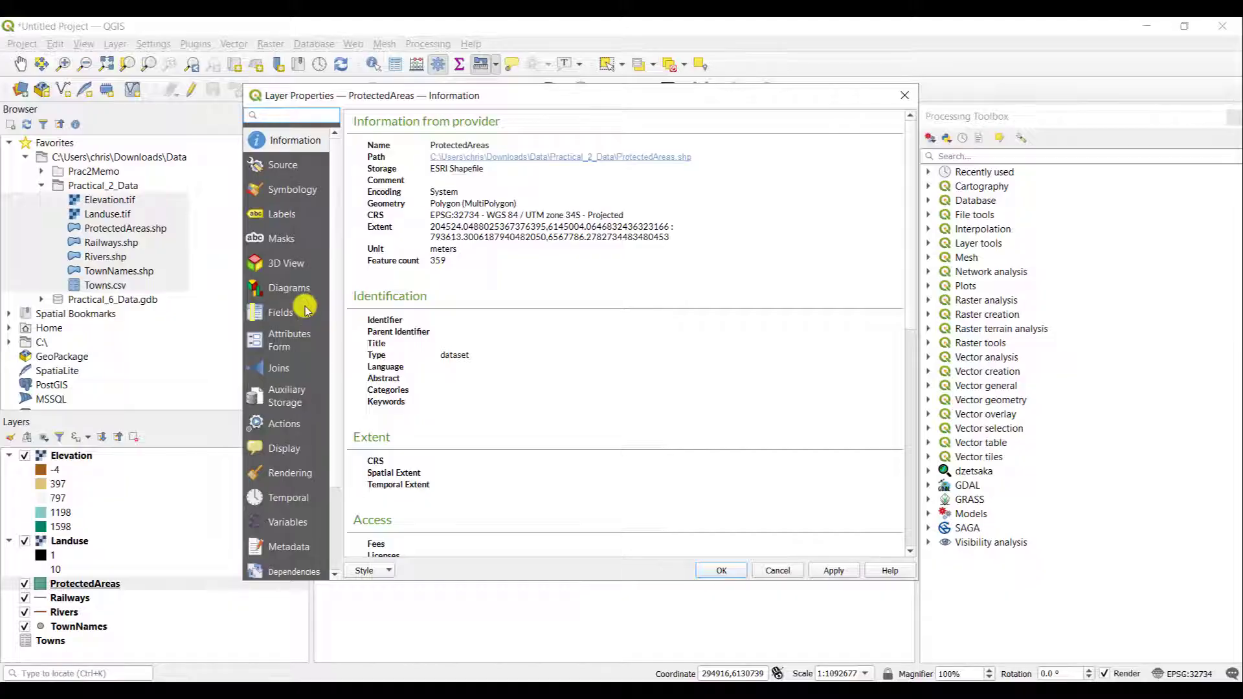
mouse_move(278, 242)
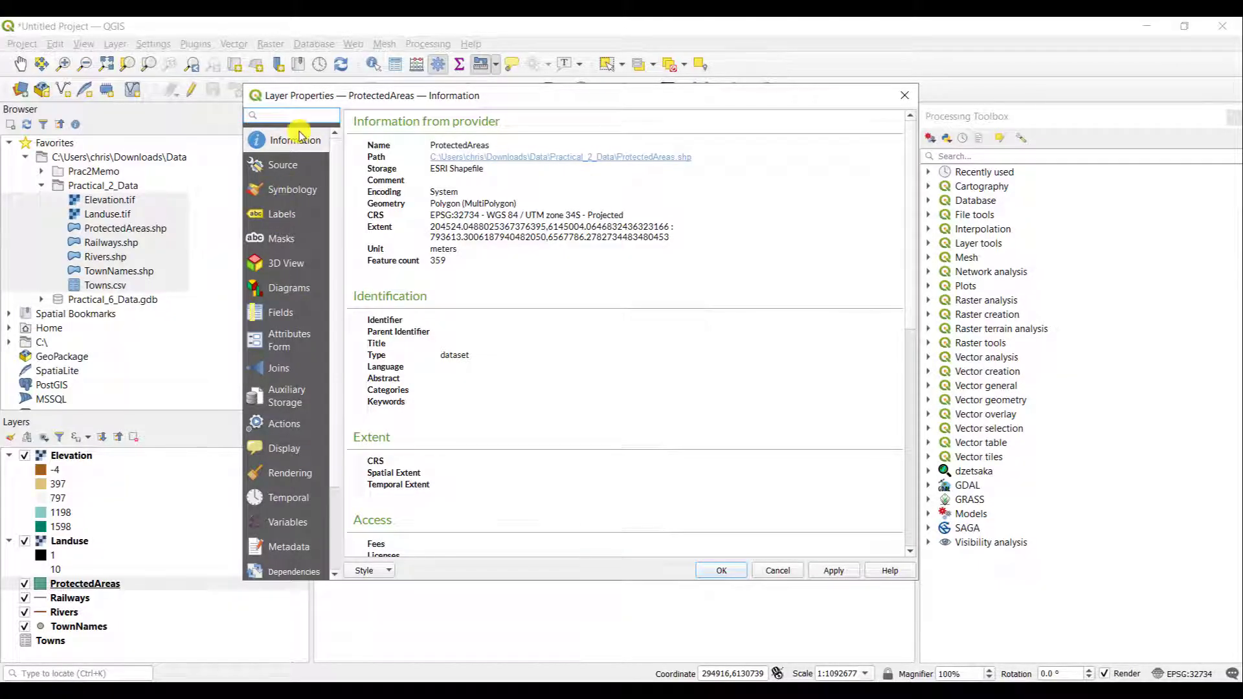
mouse_move(459, 280)
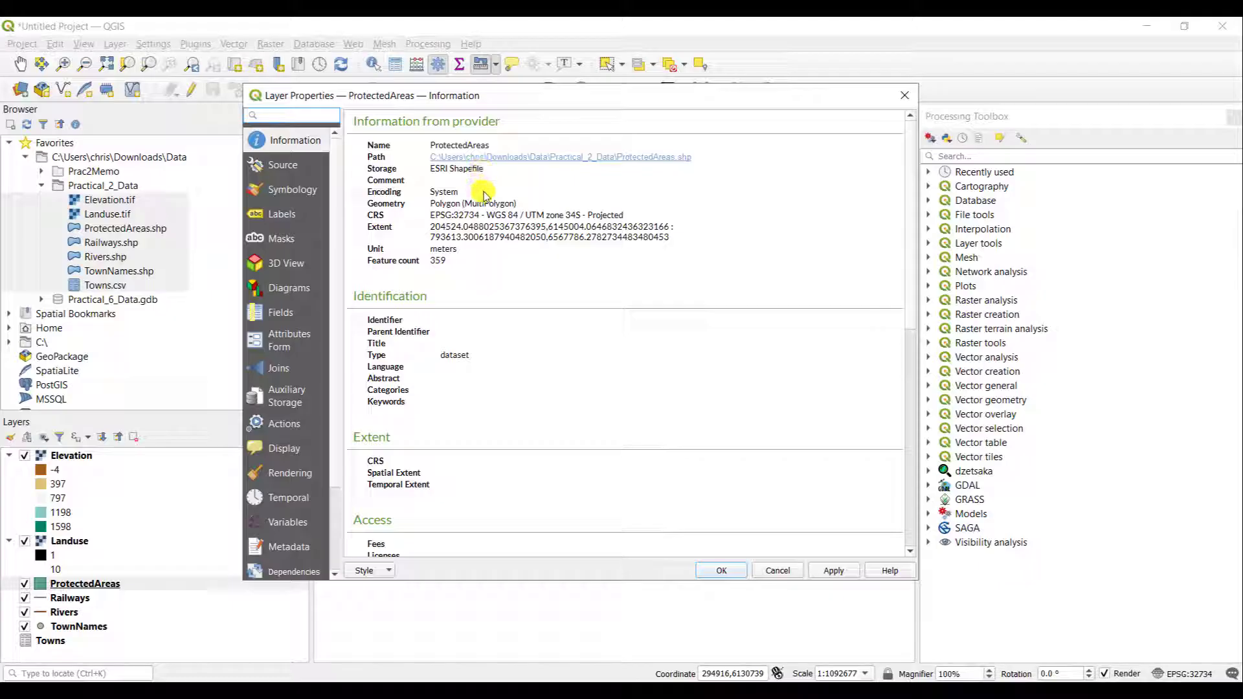
mouse_move(438, 207)
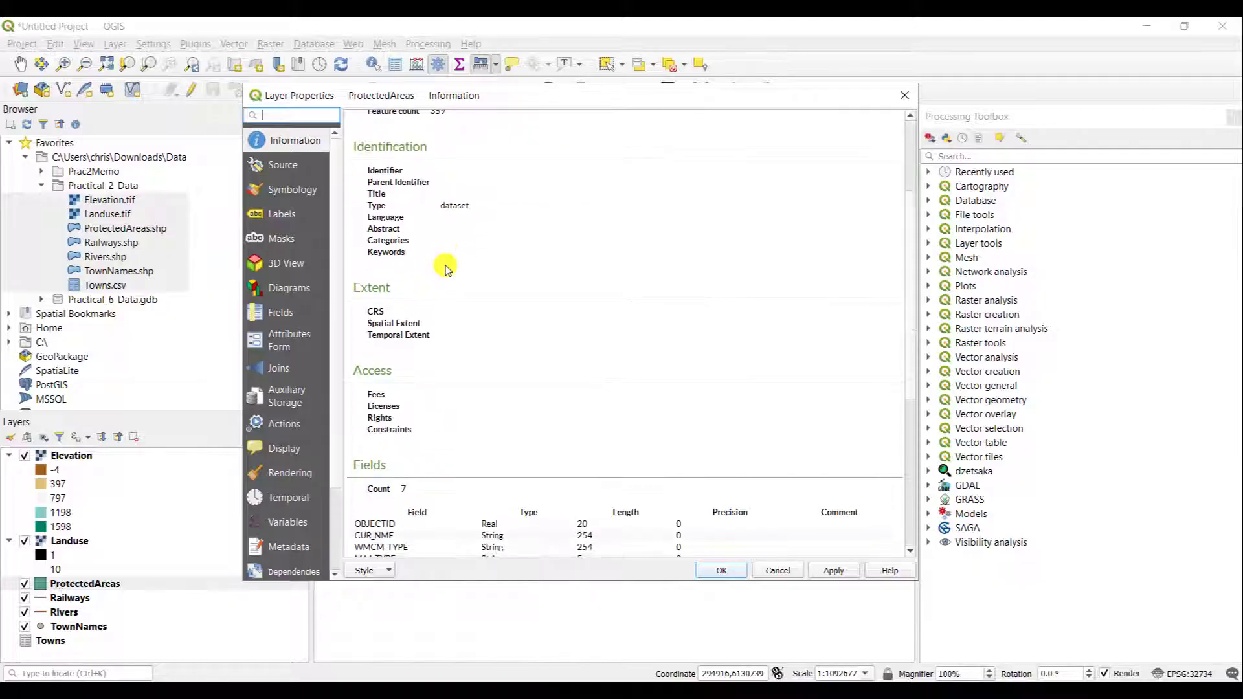
scroll(down, 3)
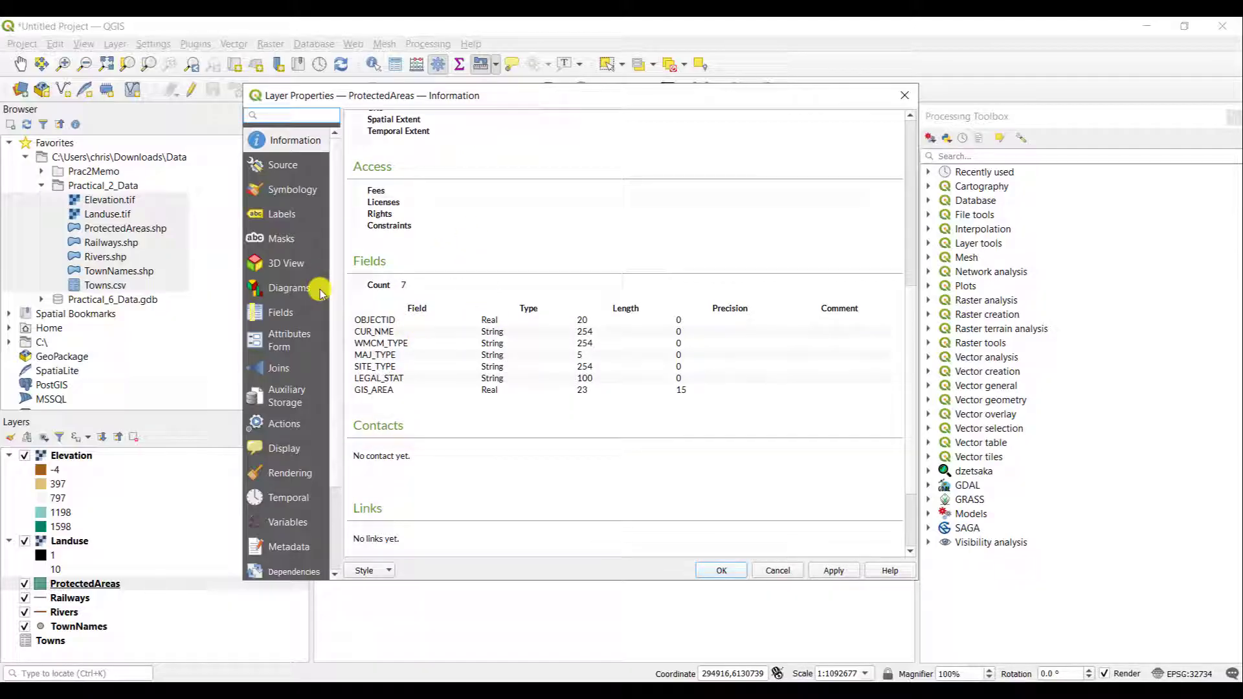
mouse_move(595, 400)
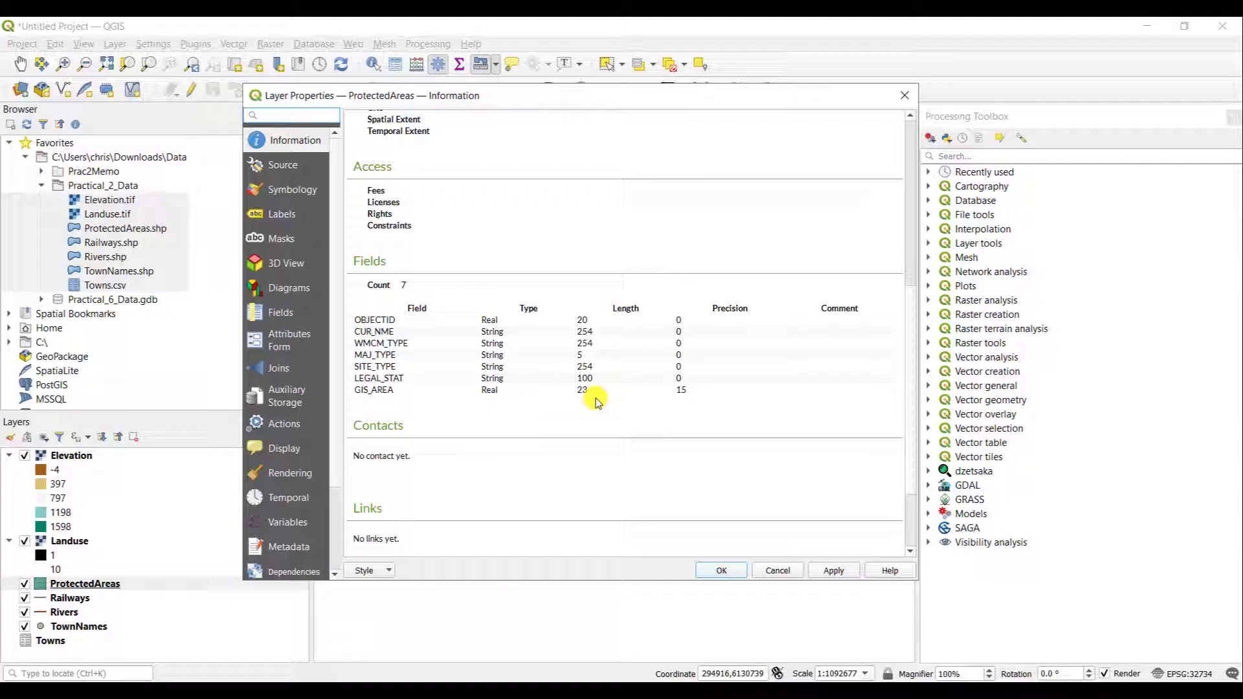
mouse_move(388, 323)
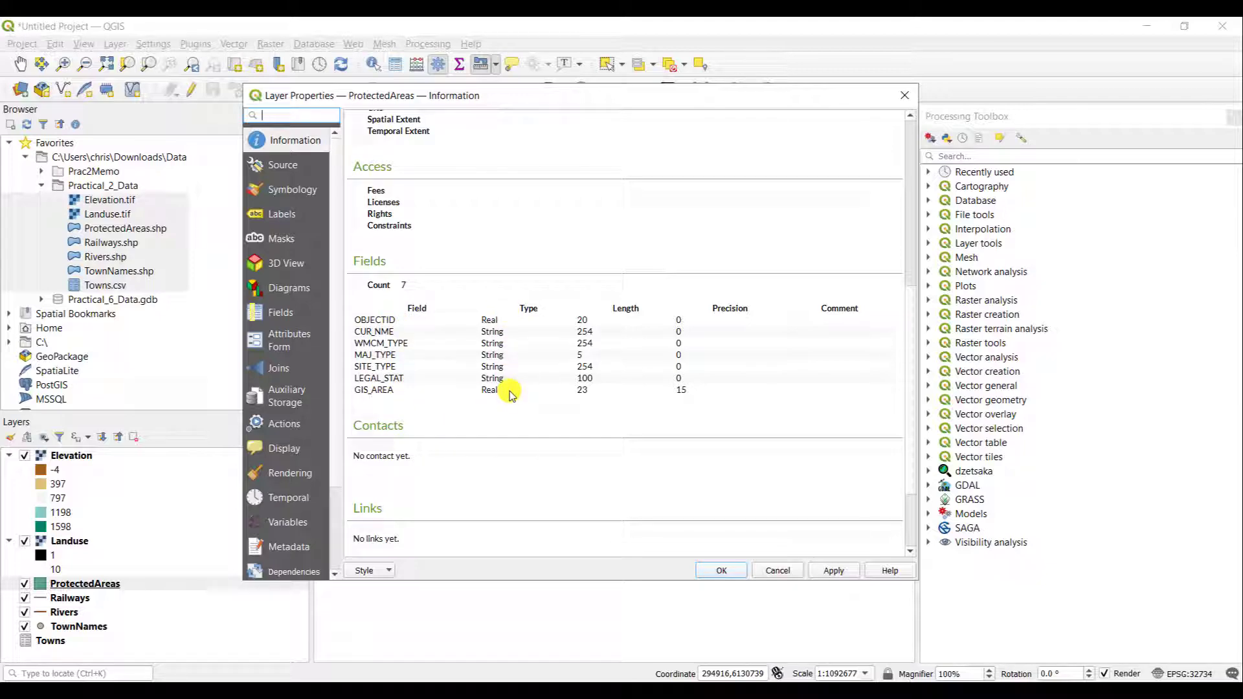
mouse_move(613, 307)
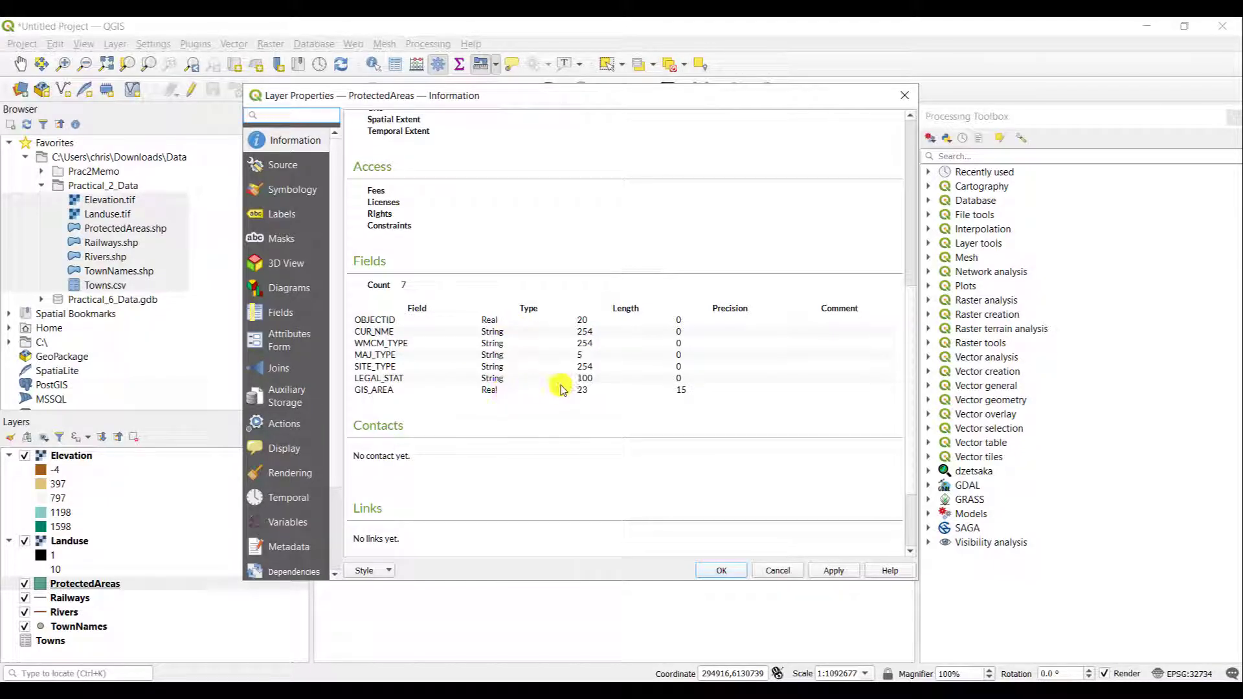
scroll(down, 3)
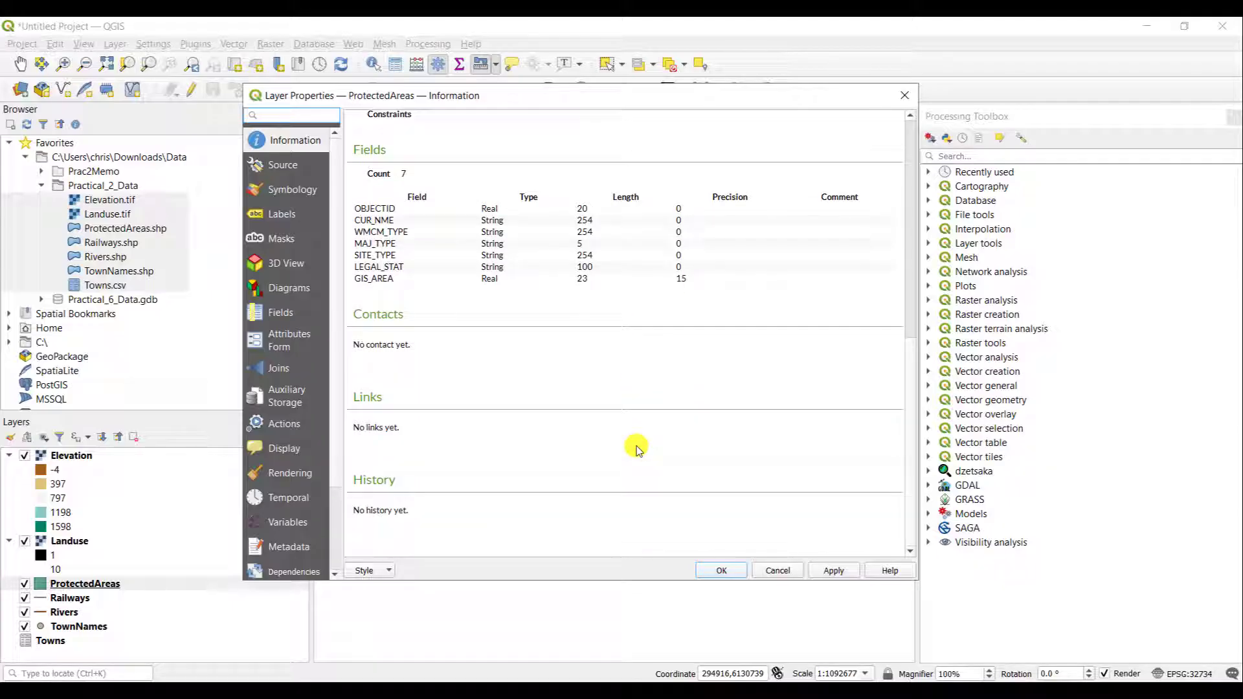
click(282, 165)
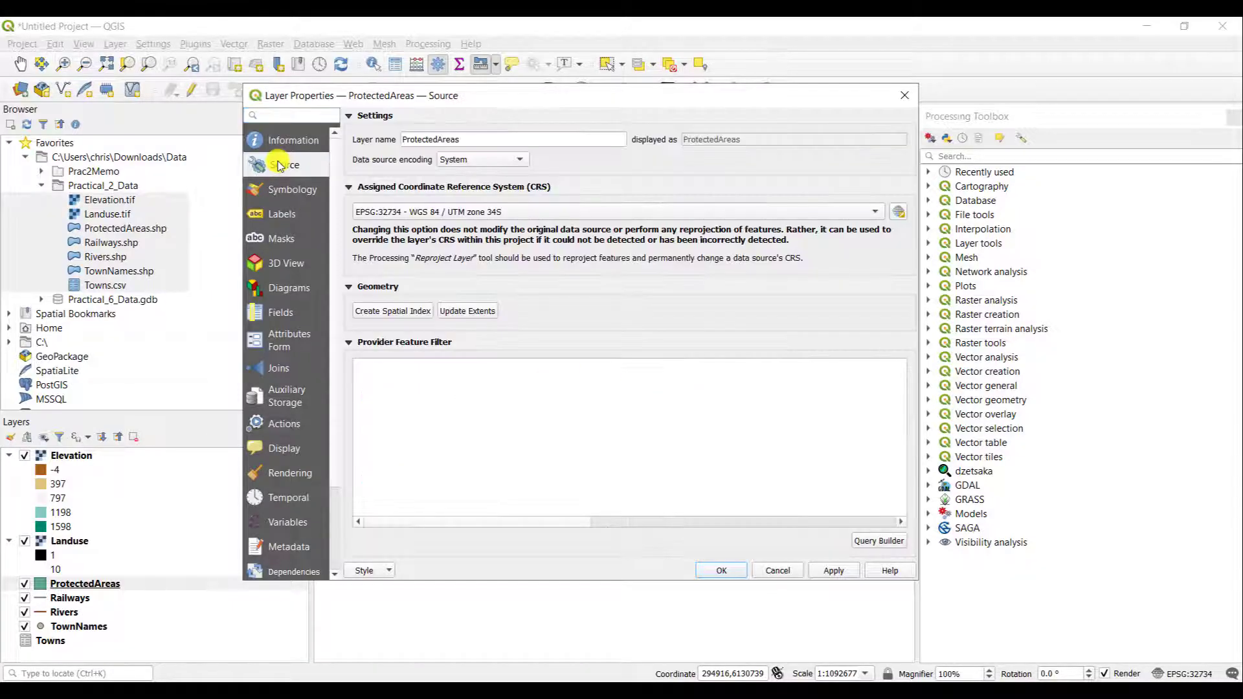
mouse_move(284, 164)
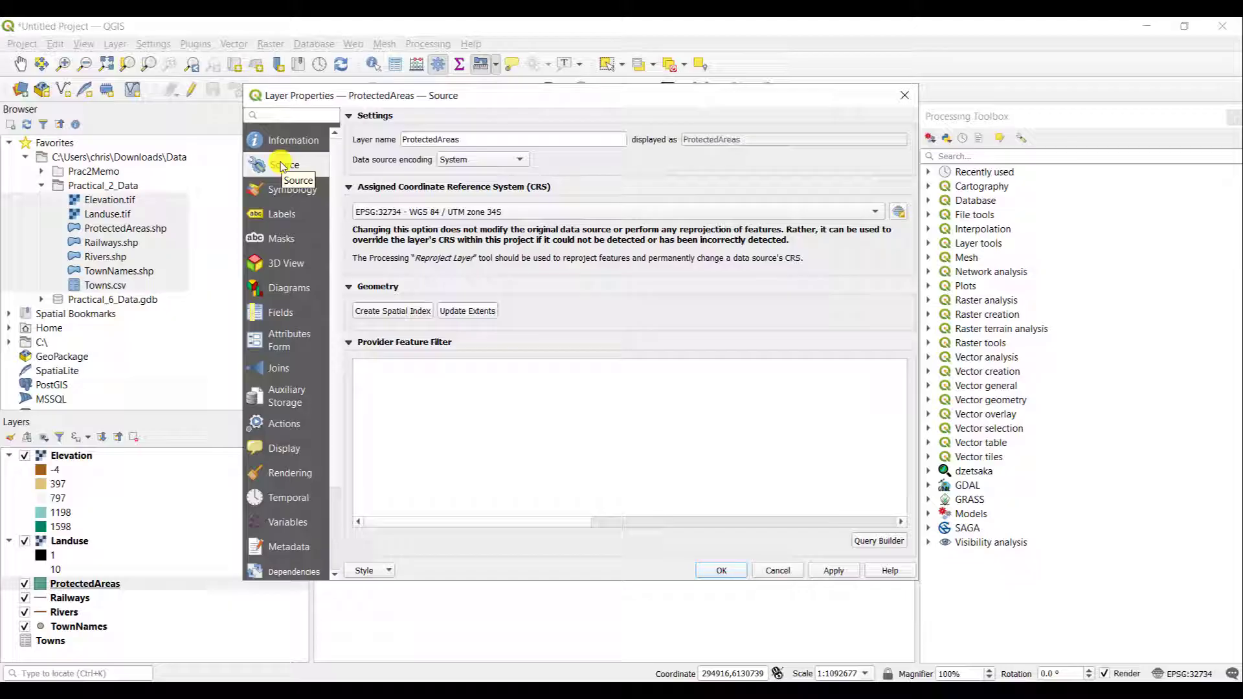
mouse_move(283, 189)
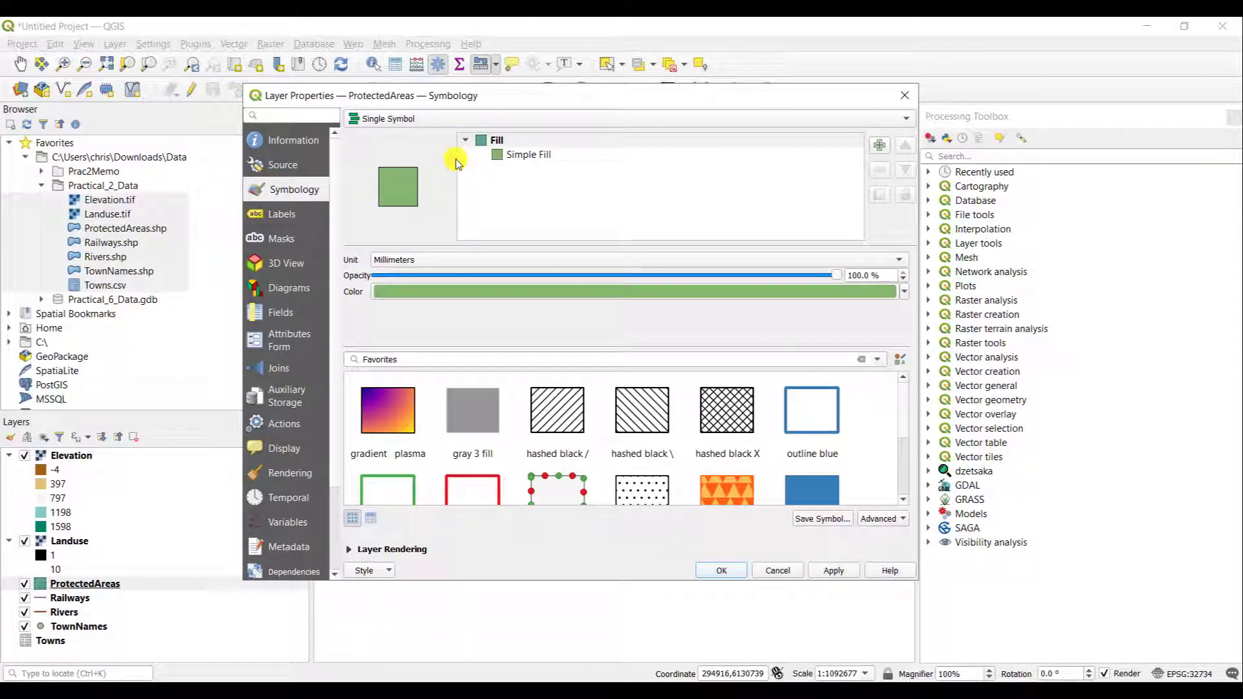
mouse_move(466, 339)
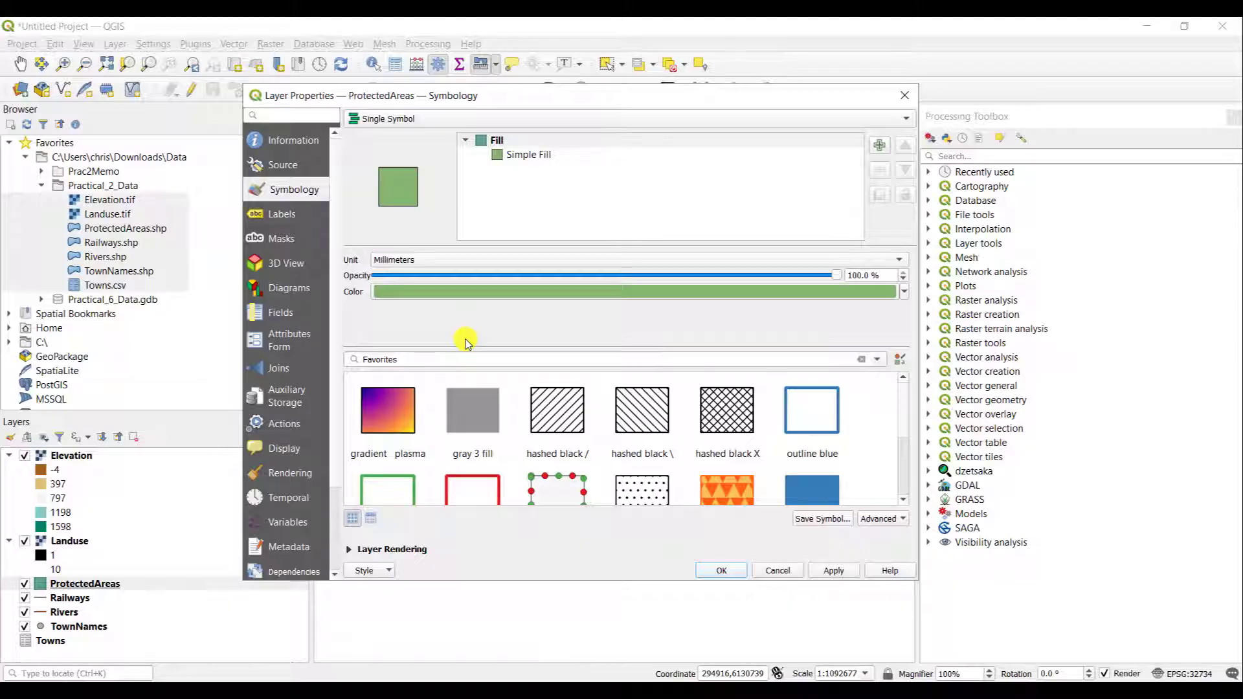
mouse_move(557, 410)
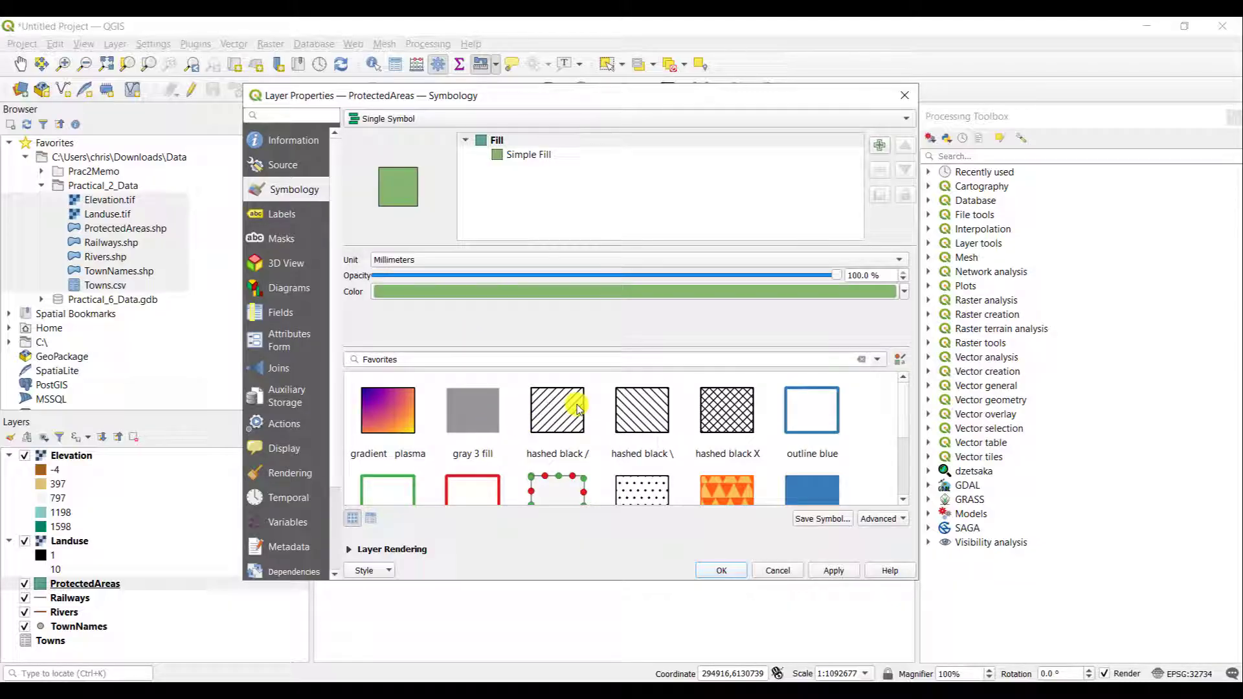
Apply the 'hashed black /' favourite fill to ProtectedAreas and show its Labels page
click(557, 410)
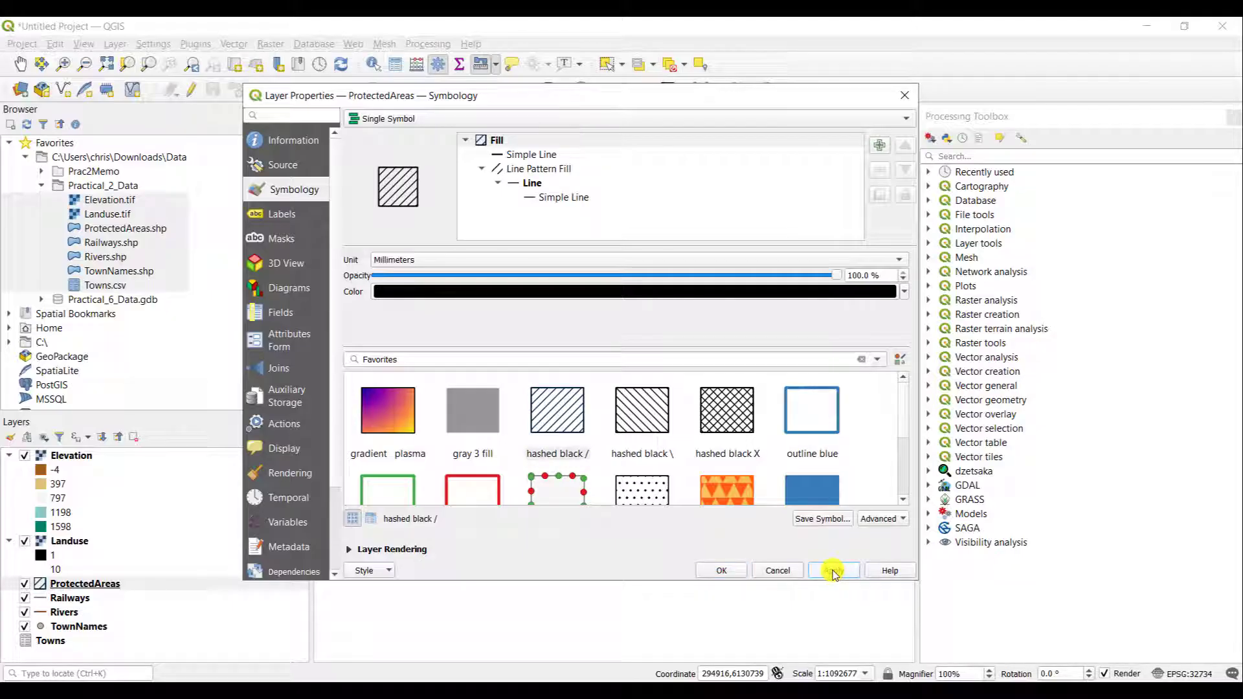
click(833, 571)
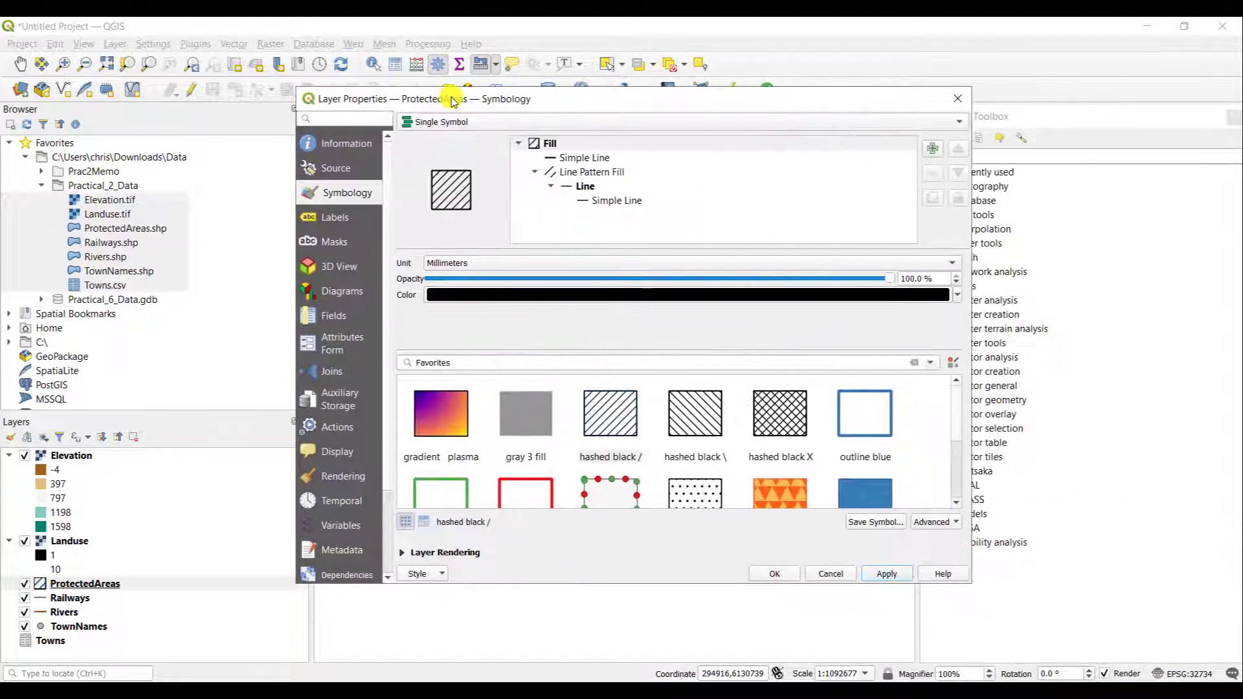
click(337, 217)
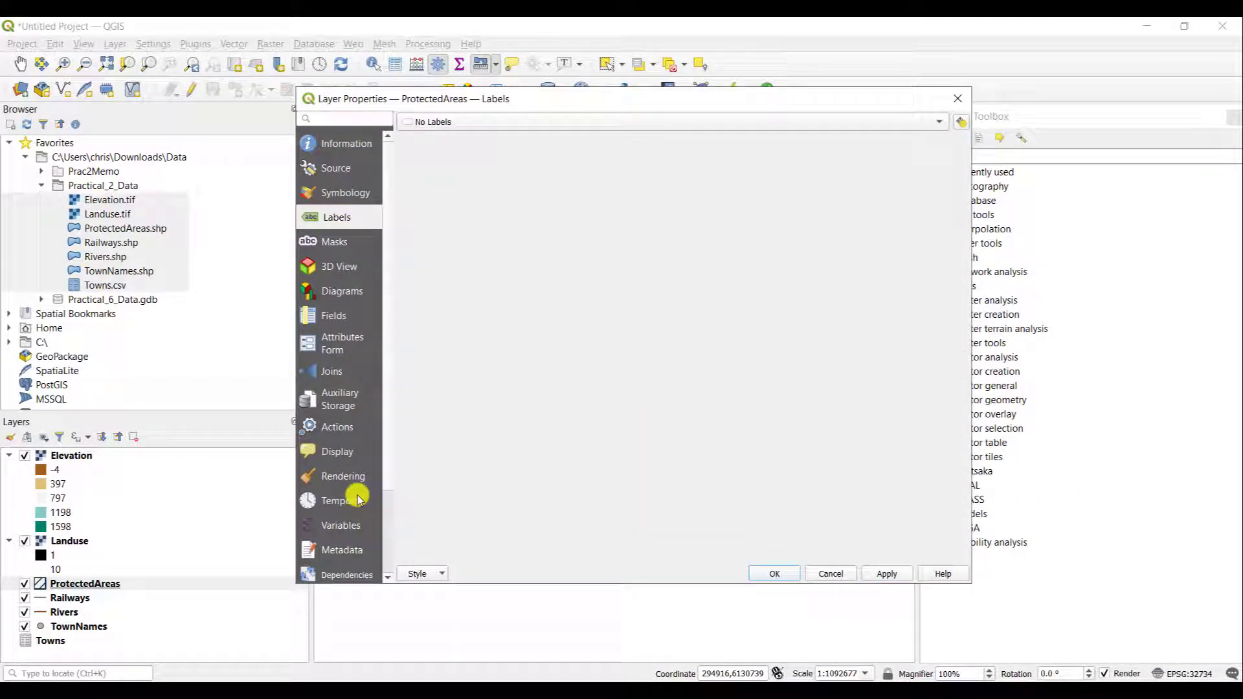
scroll(down, 3)
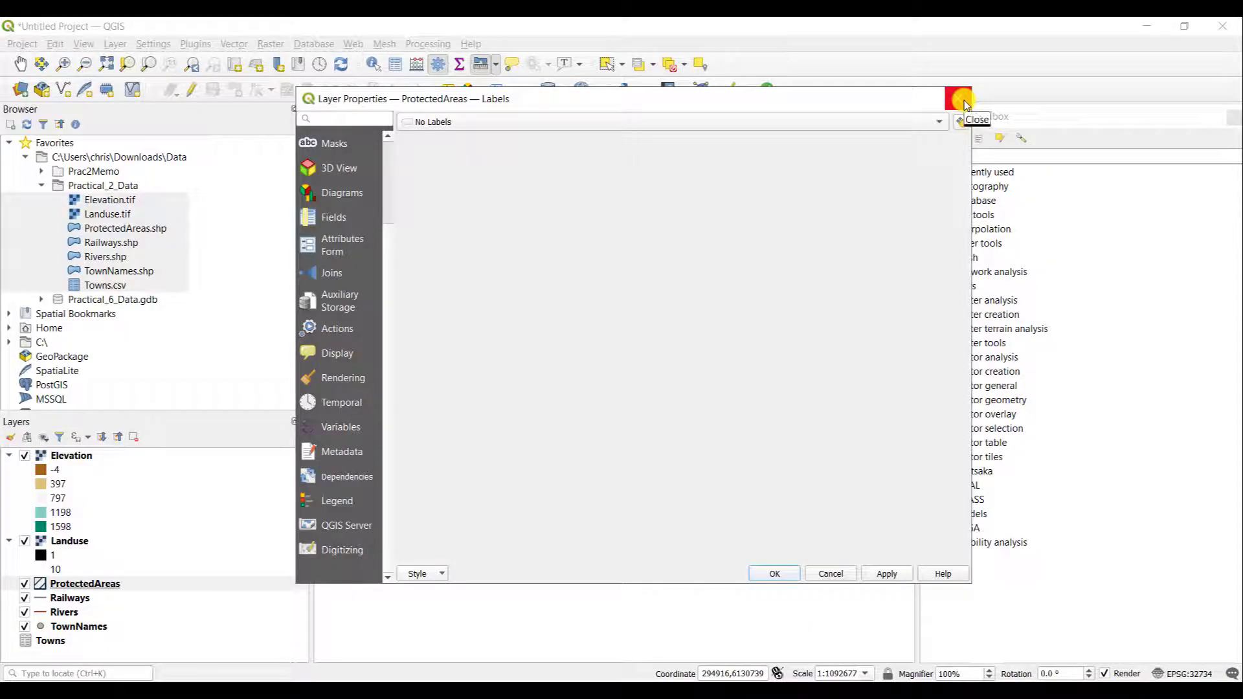
mouse_move(957, 98)
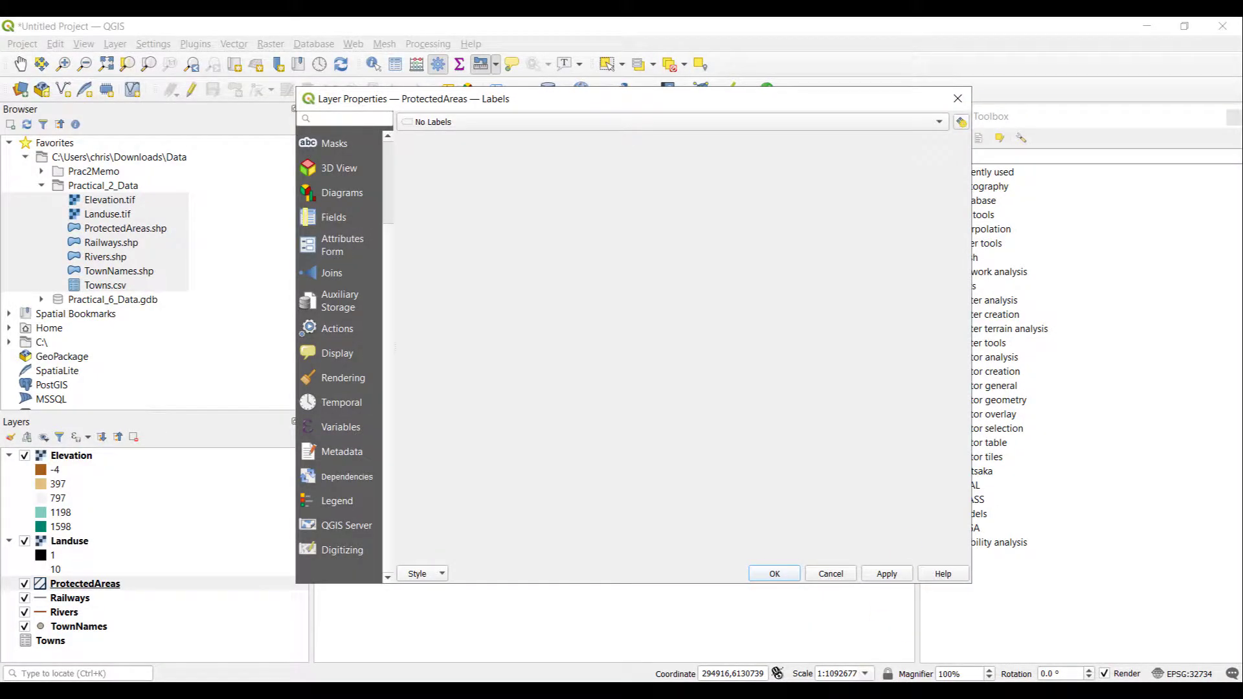